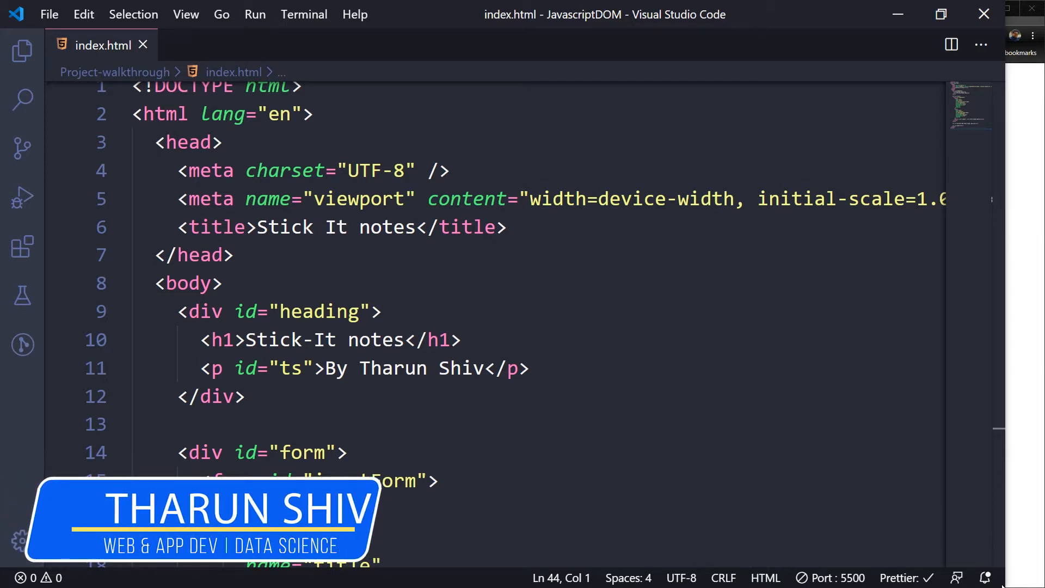
mouse_move(22, 50)
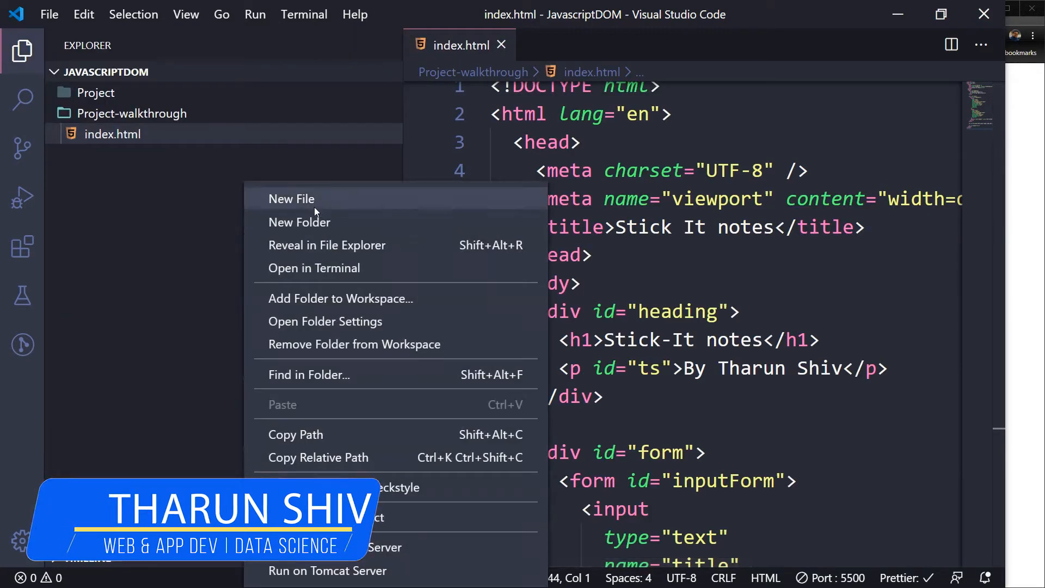
Step: Create a file named style.css beside index.html using the Explorer's New File option
right_click(131, 113)
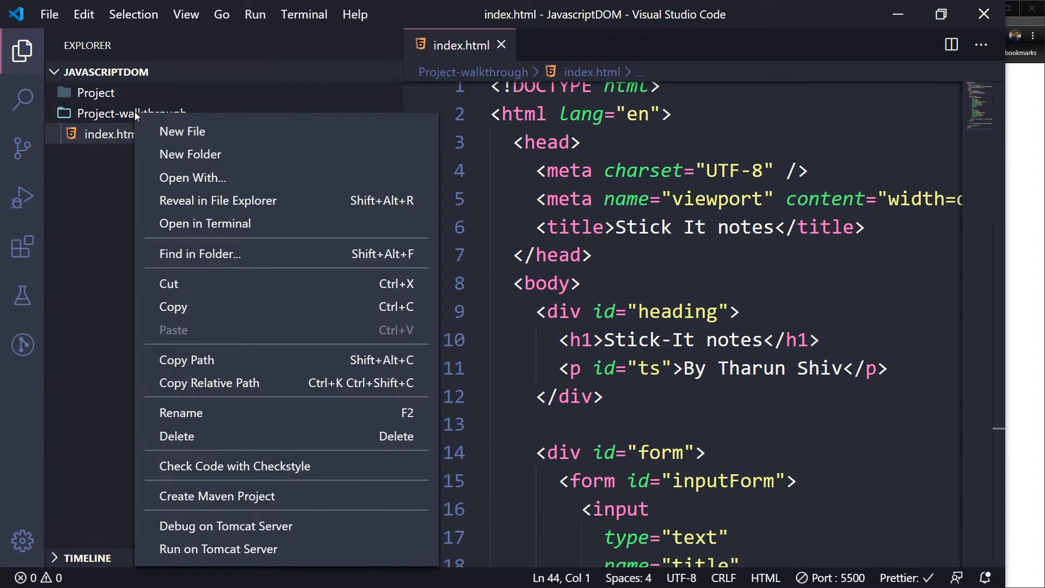
mouse_move(183, 131)
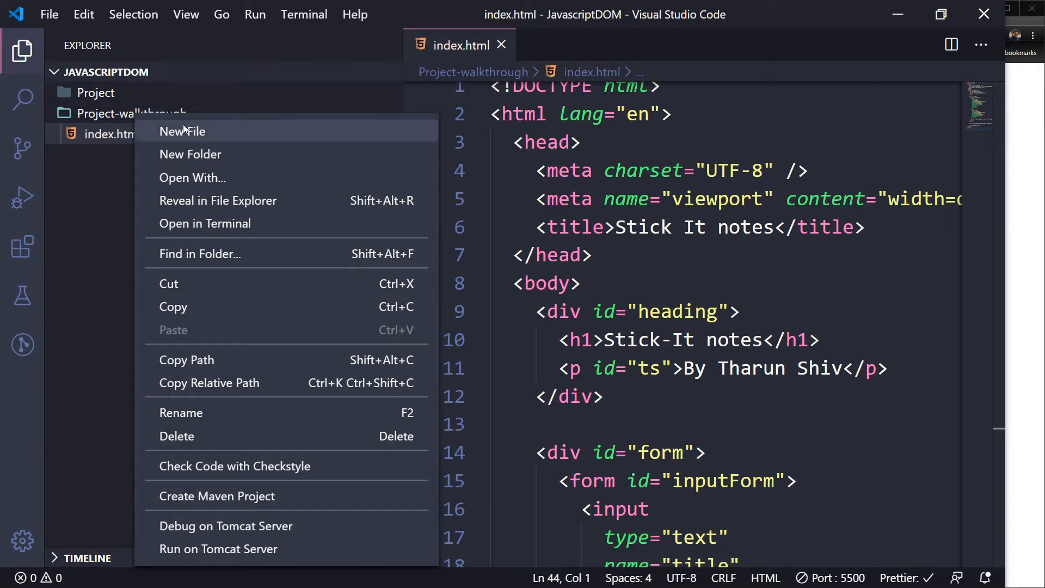
click(182, 131)
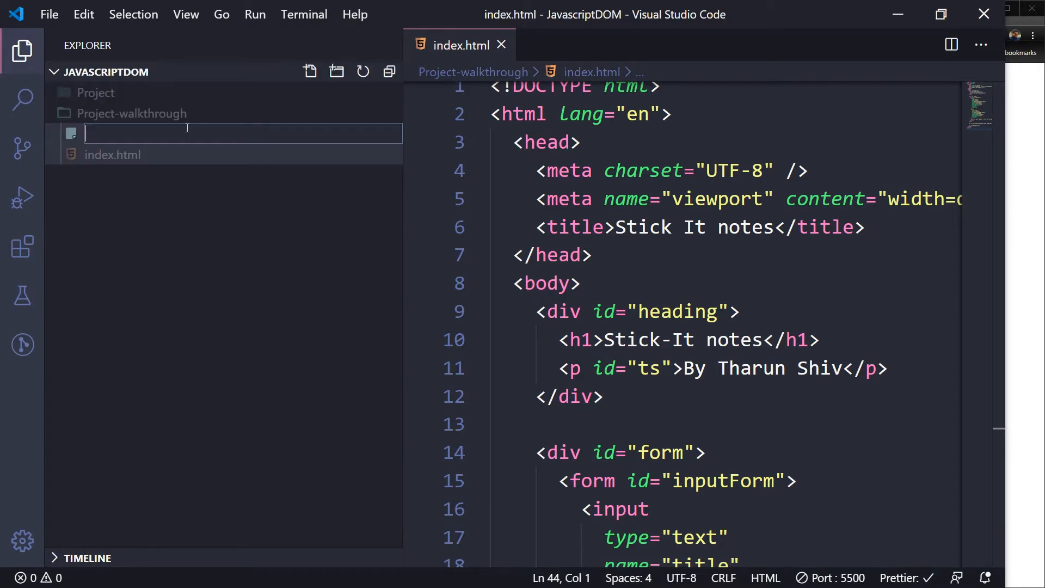
text(style)
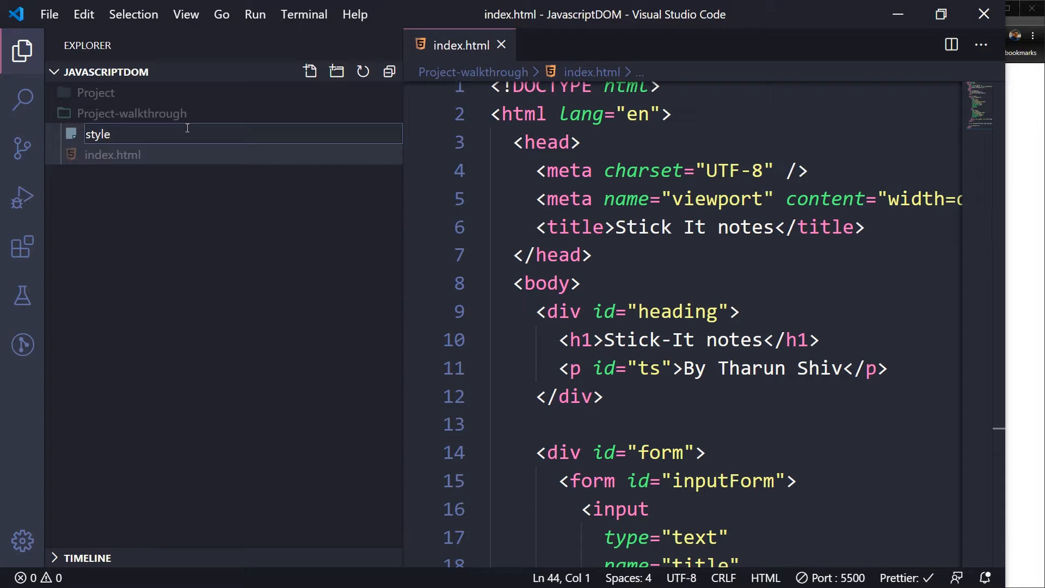
key(Enter)
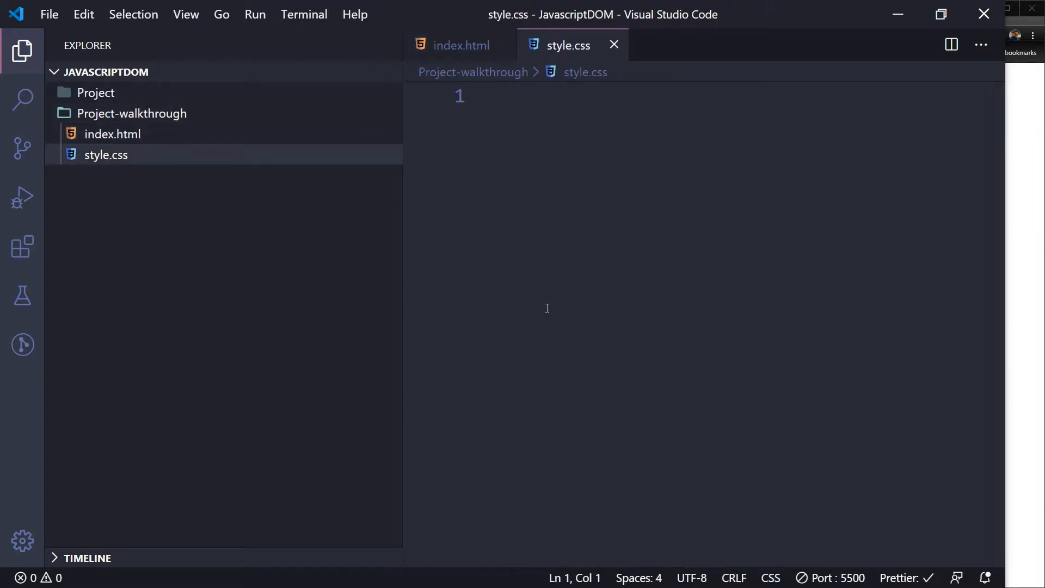
Step: Add <link rel="stylesheet" href="style.css" /> under the charset meta tag in index.html
click(21, 50)
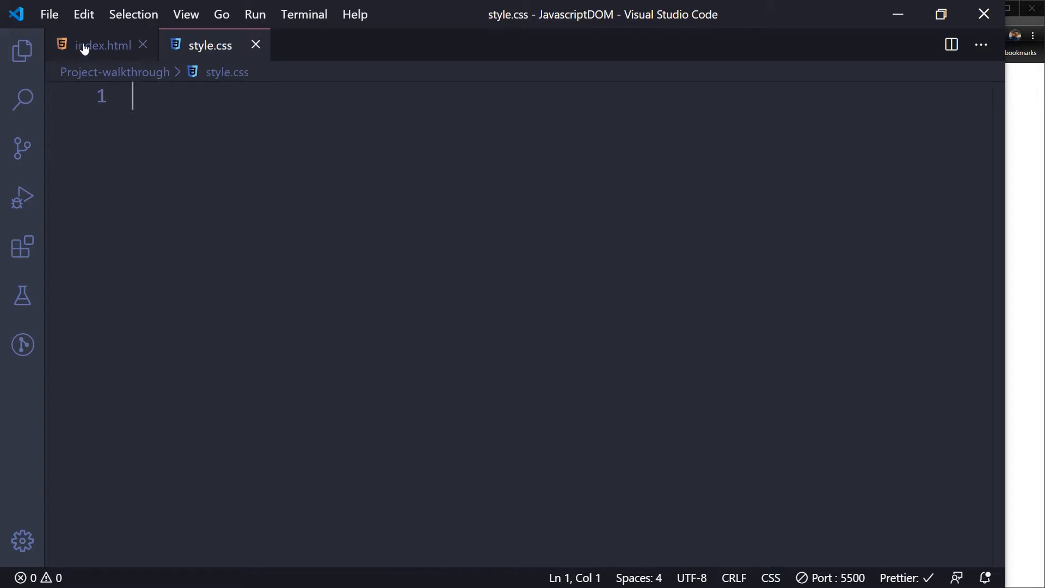
click(103, 44)
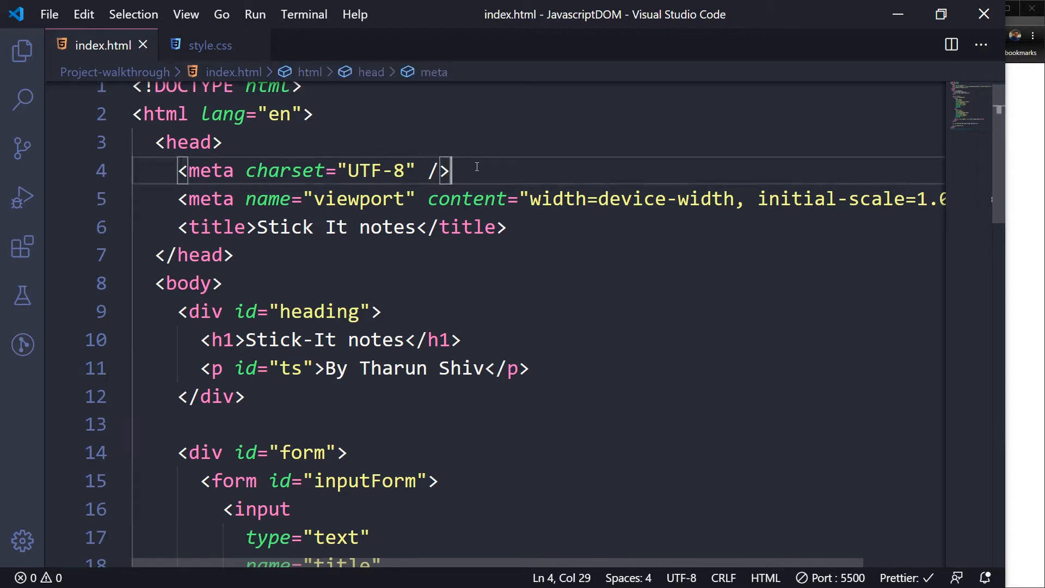
text(<)
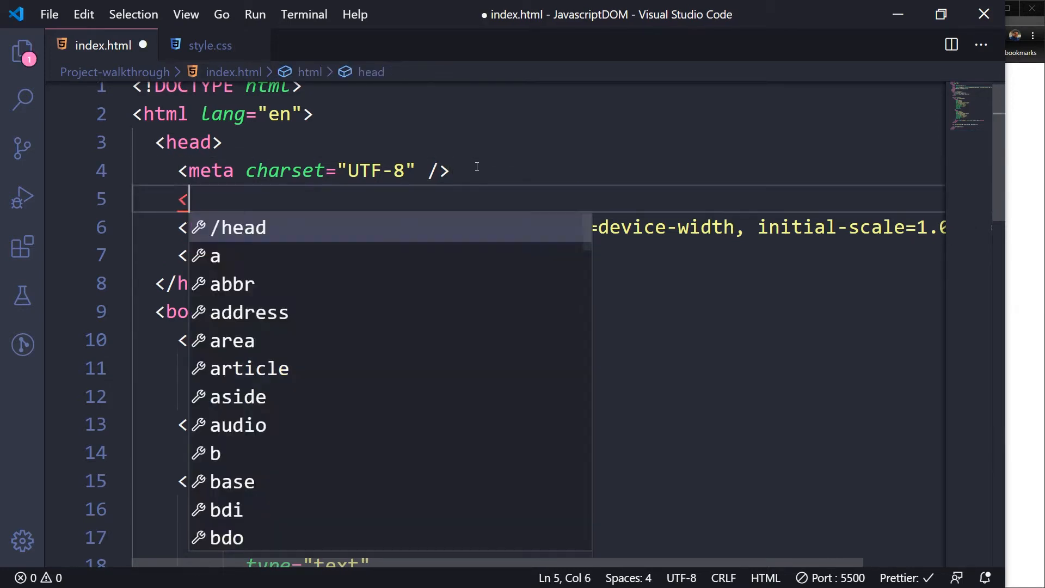
text(link rel)
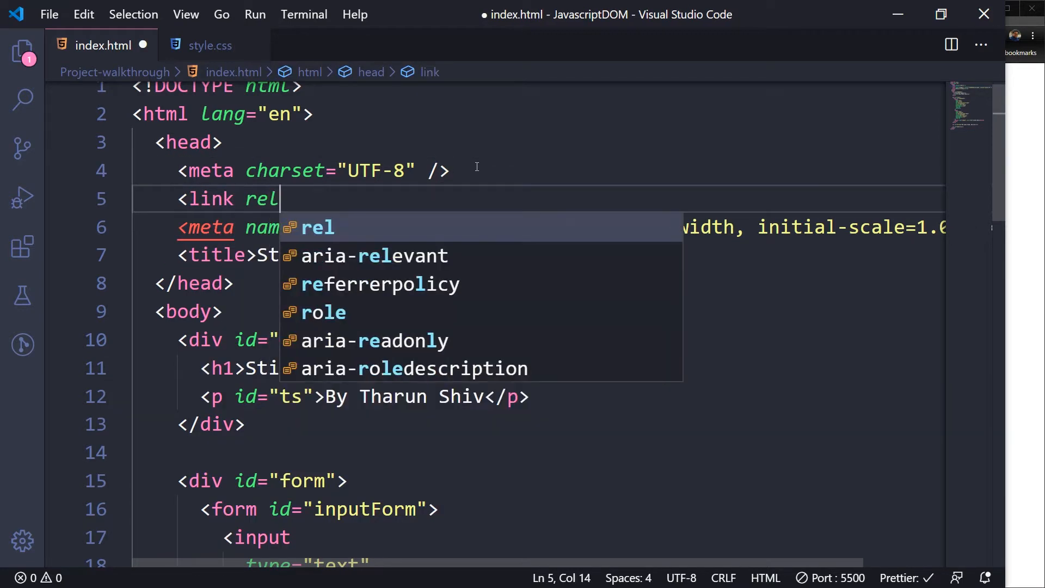
text(=sty)
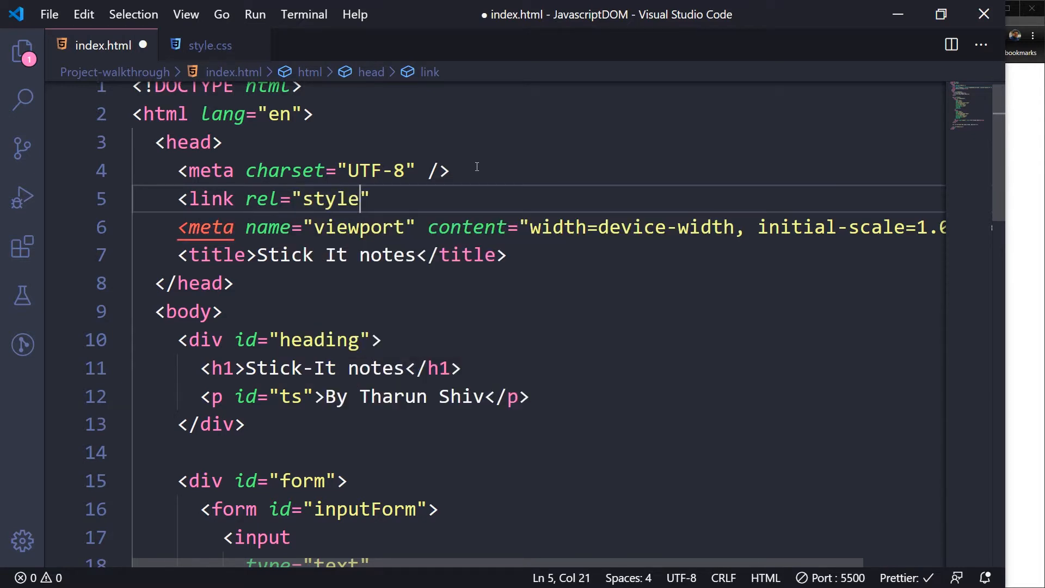
text(sheet)
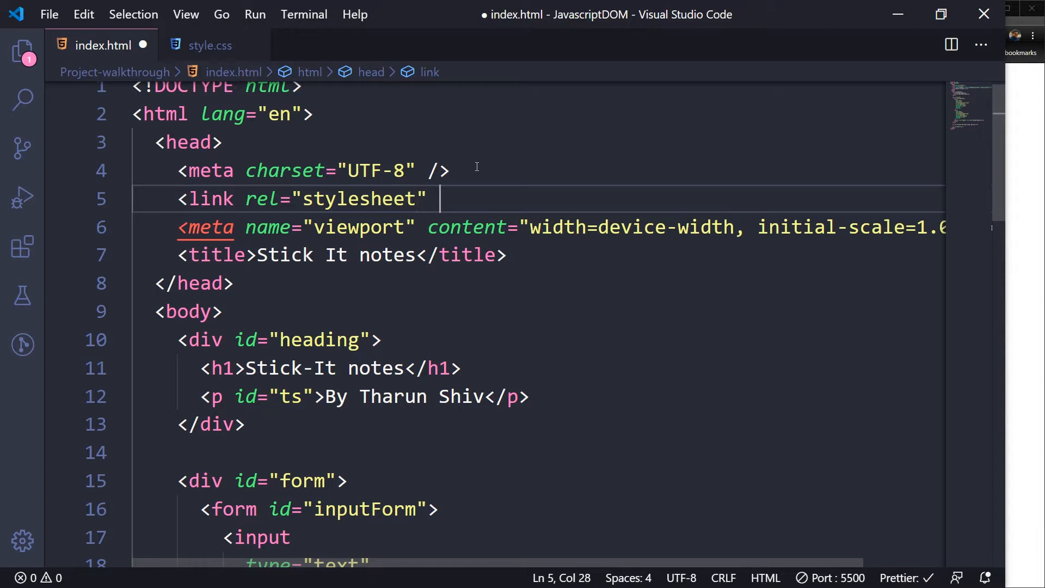
text(href="")
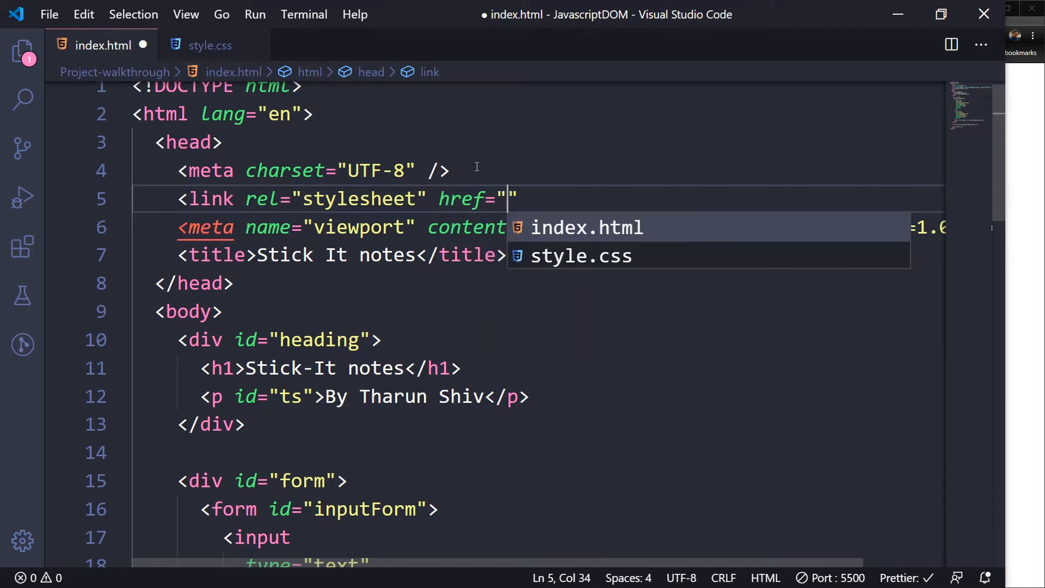
text(style.css)
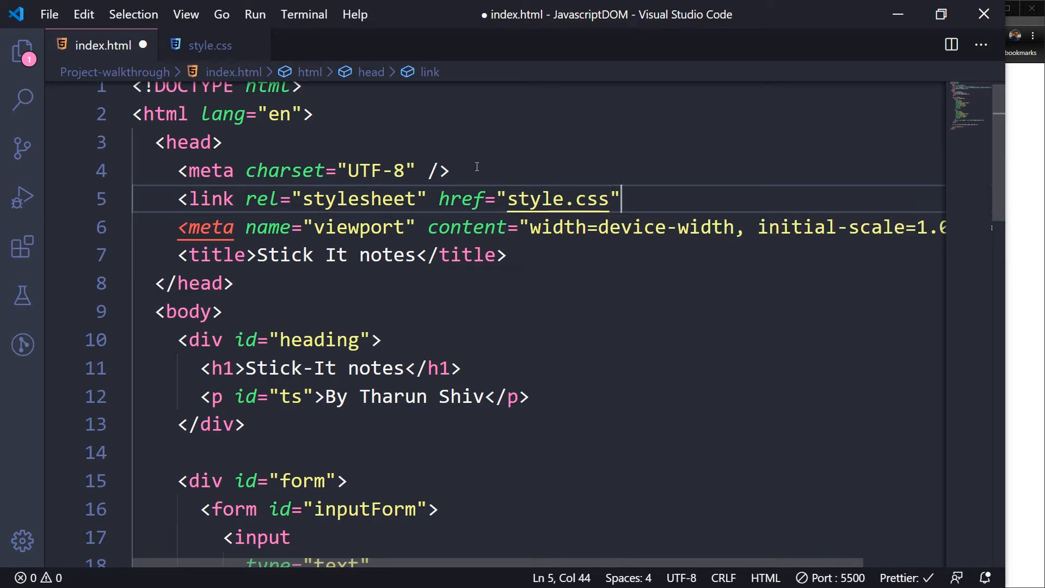
text(/>)
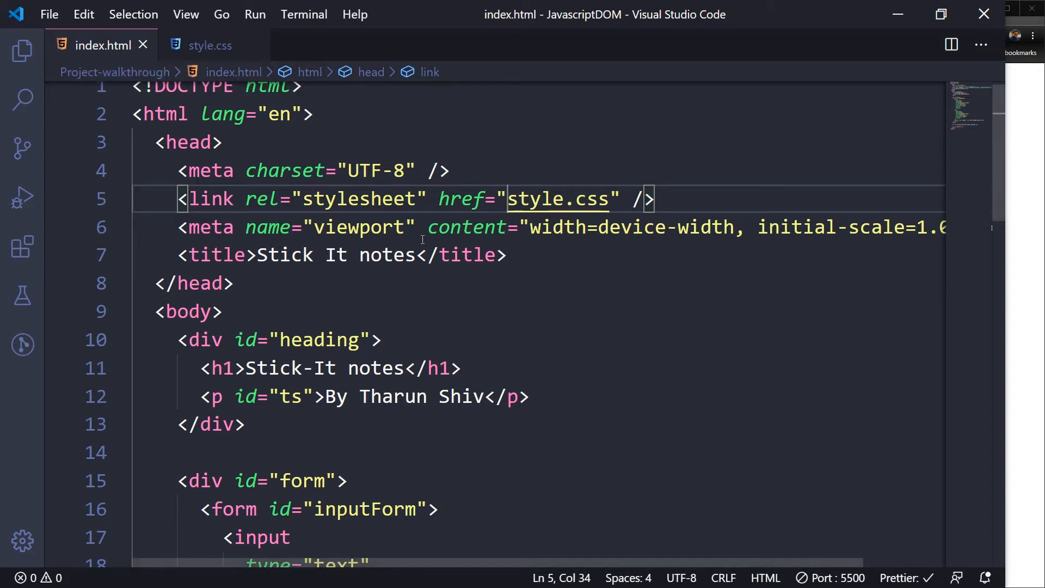
Step: Change the link href to css/style.css and move style.css into a new css folder
text(css)
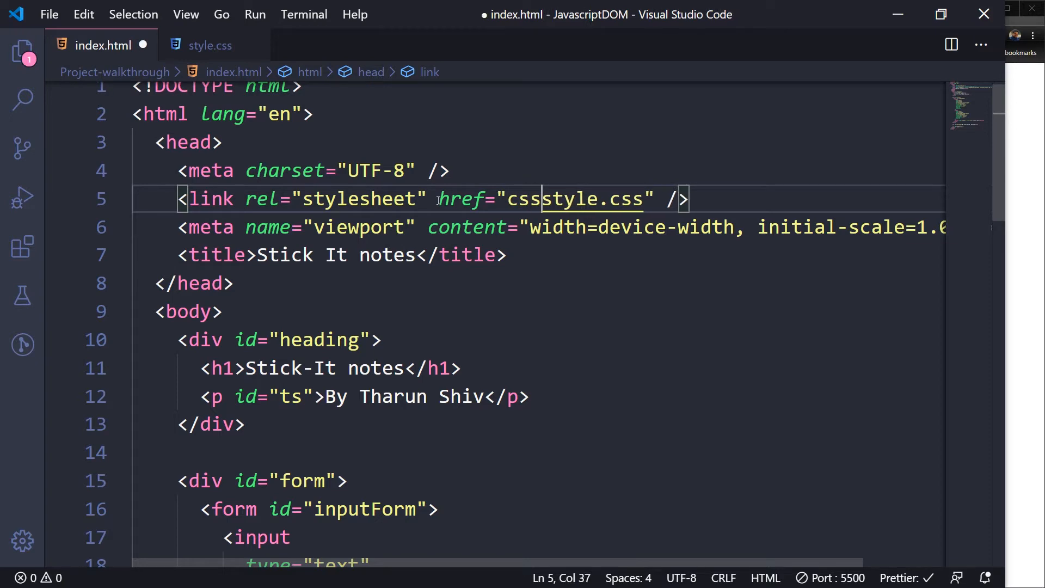
text(/)
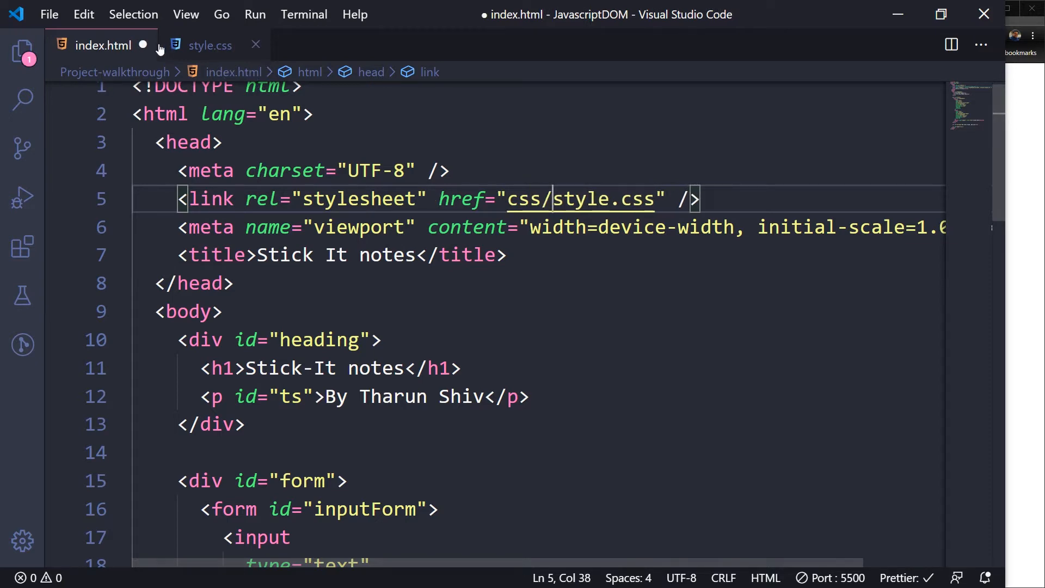
click(22, 51)
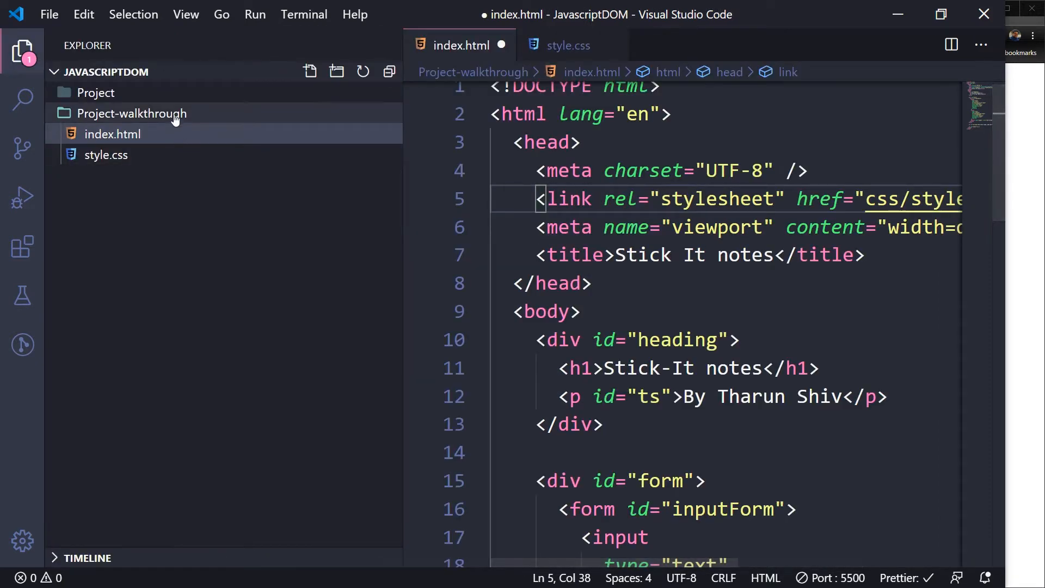
click(336, 71)
text(css)
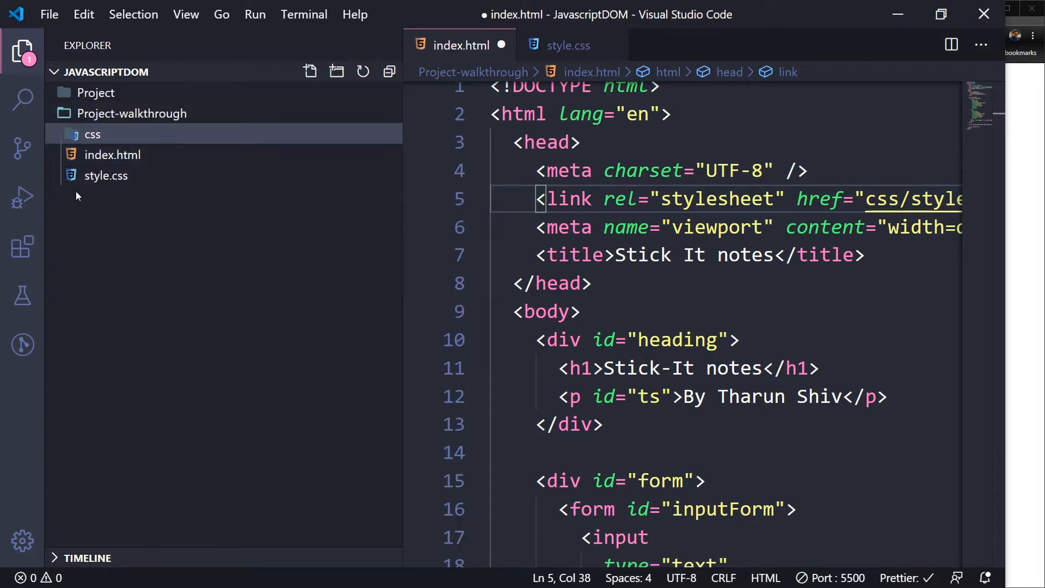
drag(105, 175, 92, 134)
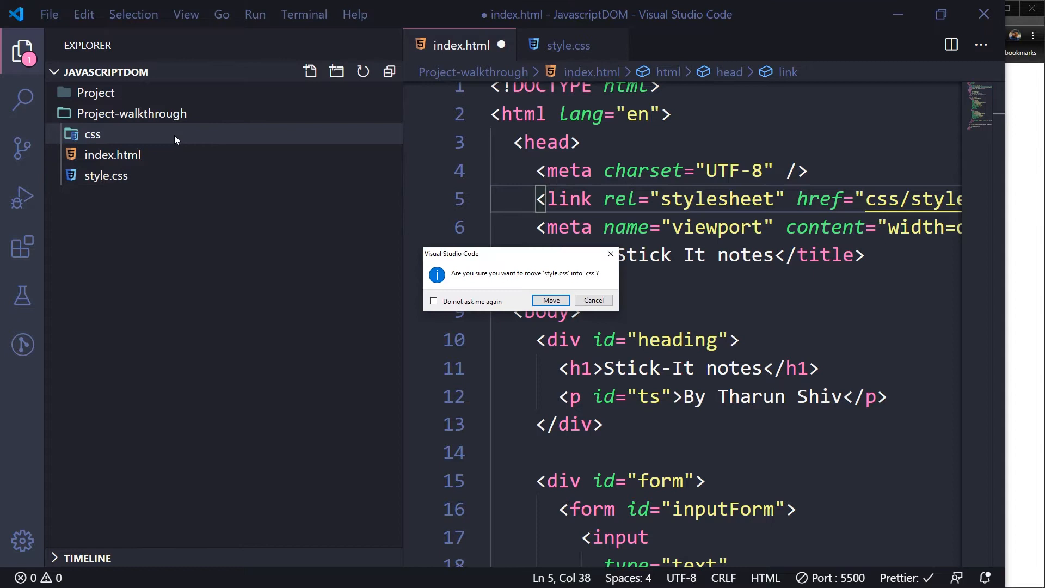
click(550, 300)
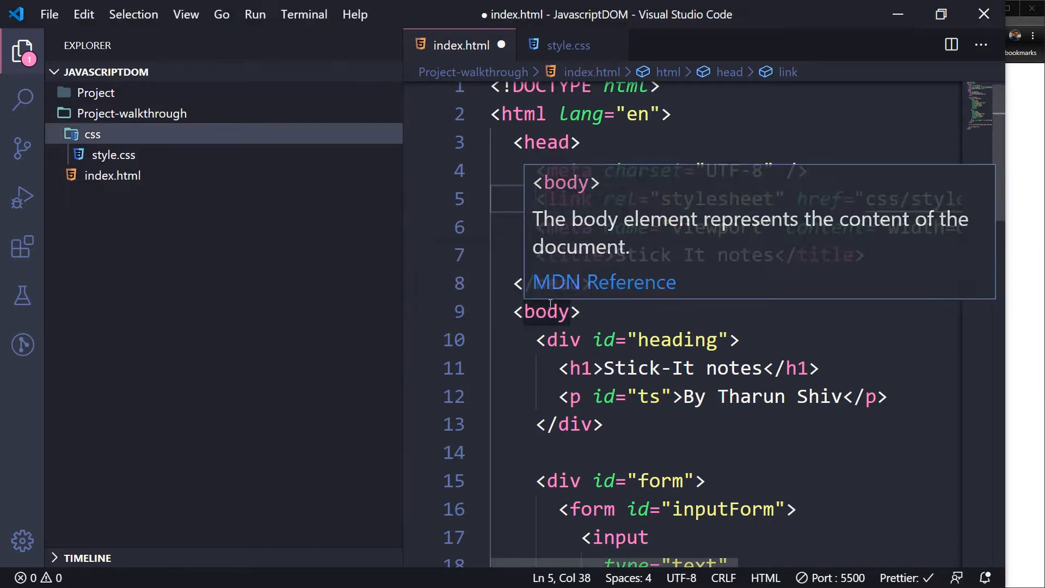
mouse_move(112, 175)
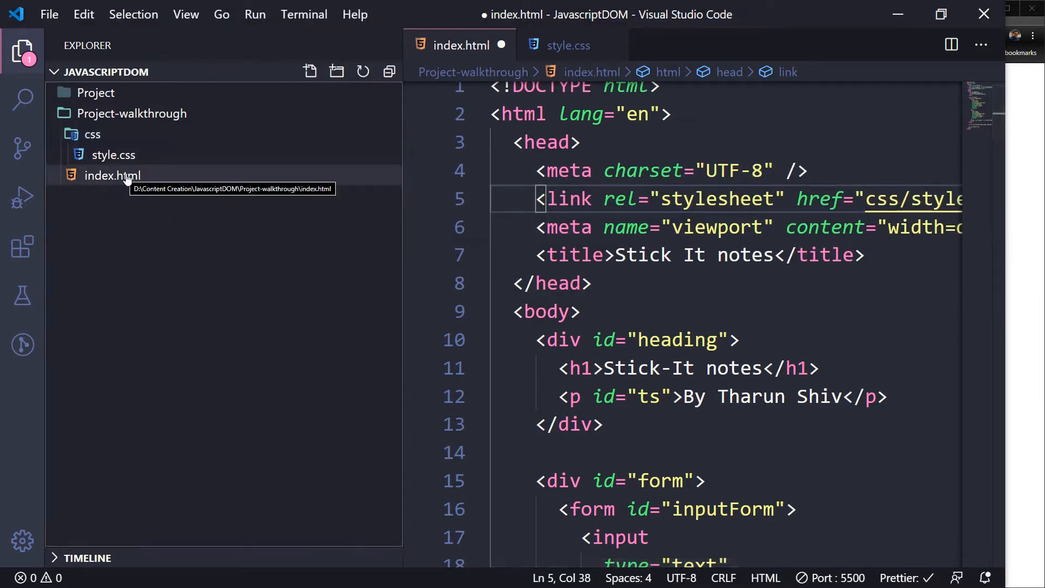
mouse_move(92, 133)
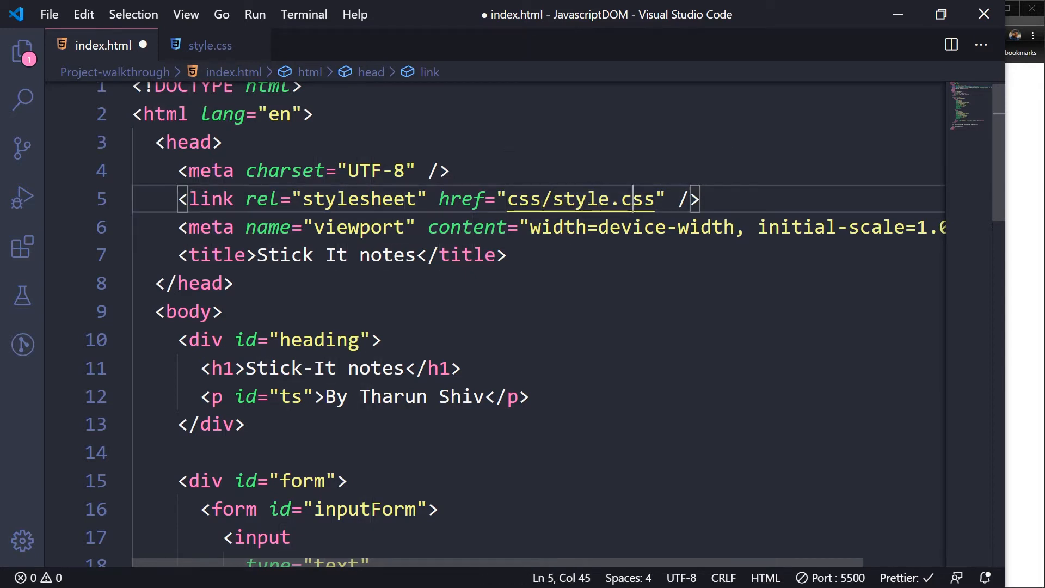
Step: Save index.html, then write a body rule with background-color: blue in style.css and save
key(ctrl+s)
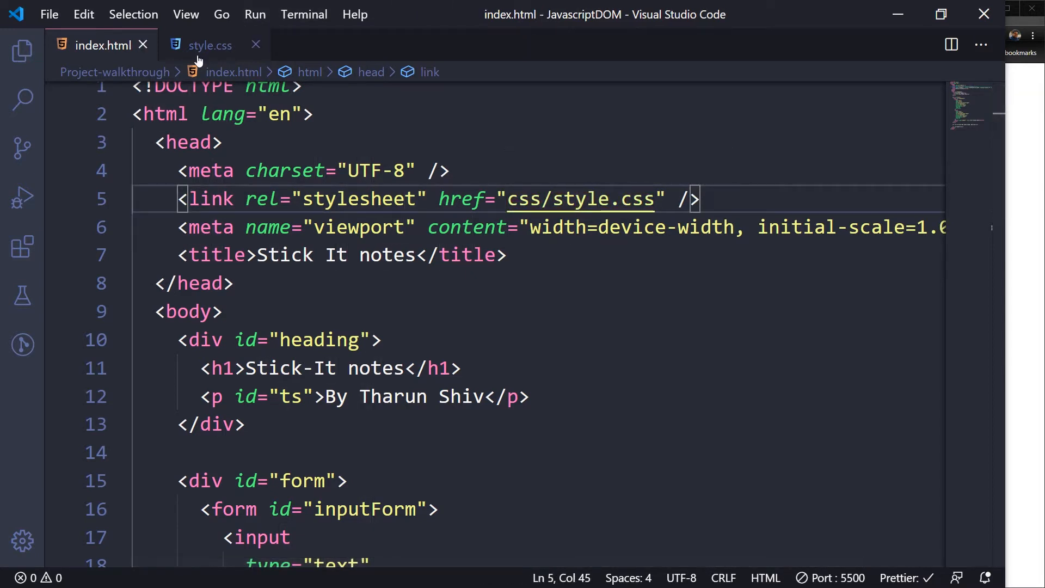
text(body {)
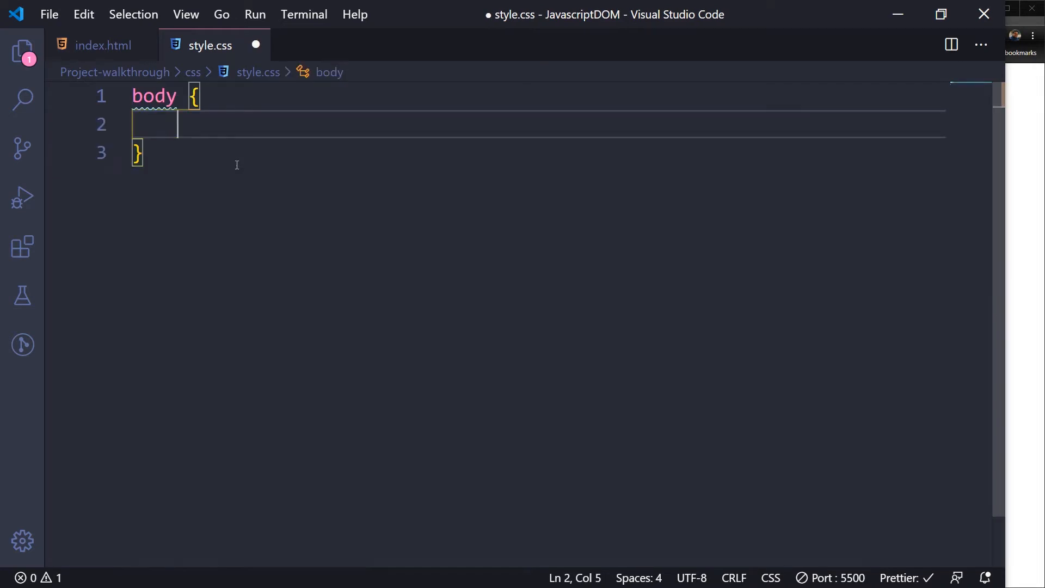
text(background-color: ;)
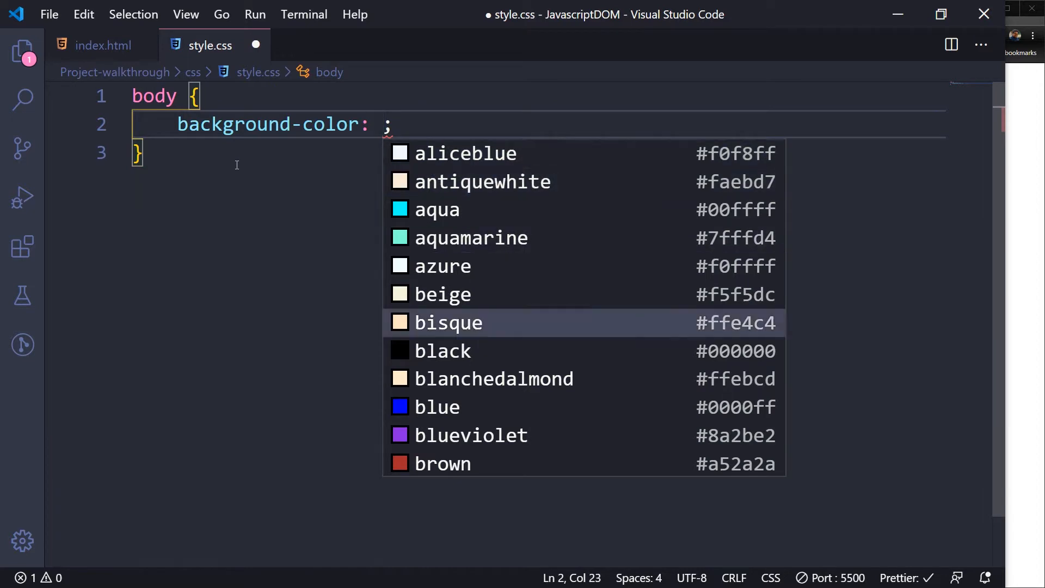
text(blue)
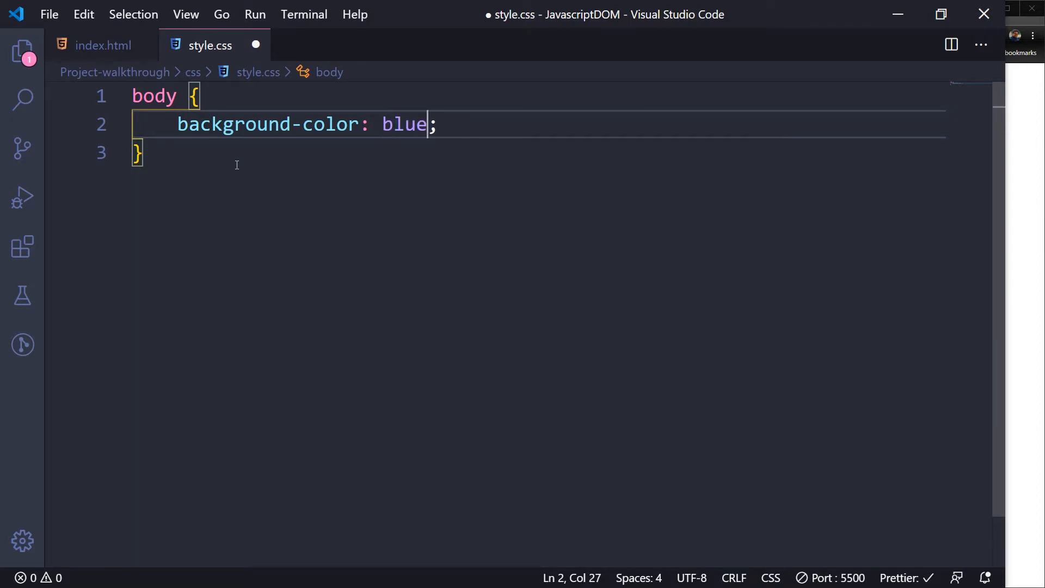
key(ctrl+s)
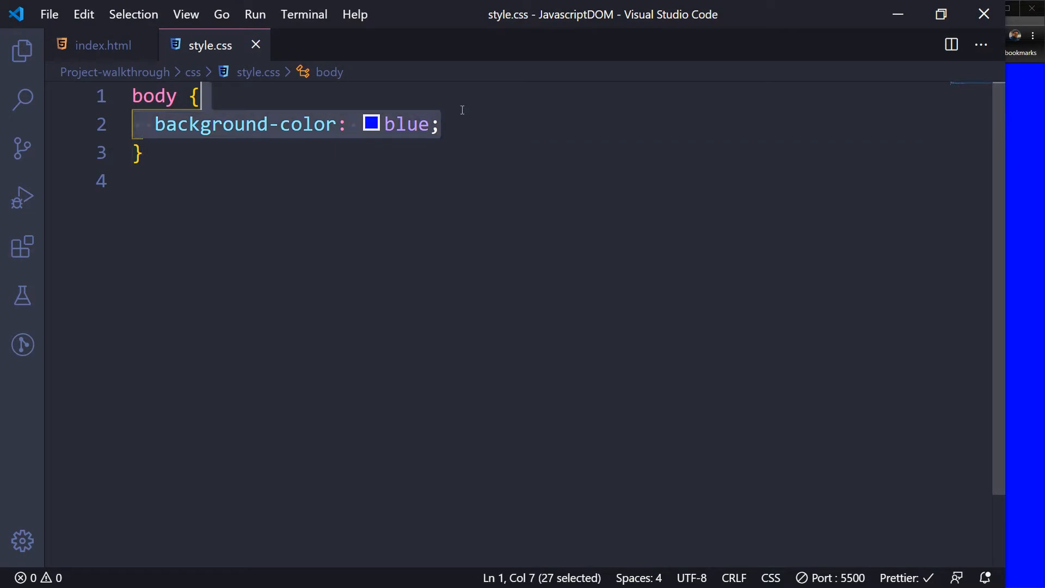
mouse_move(250, 124)
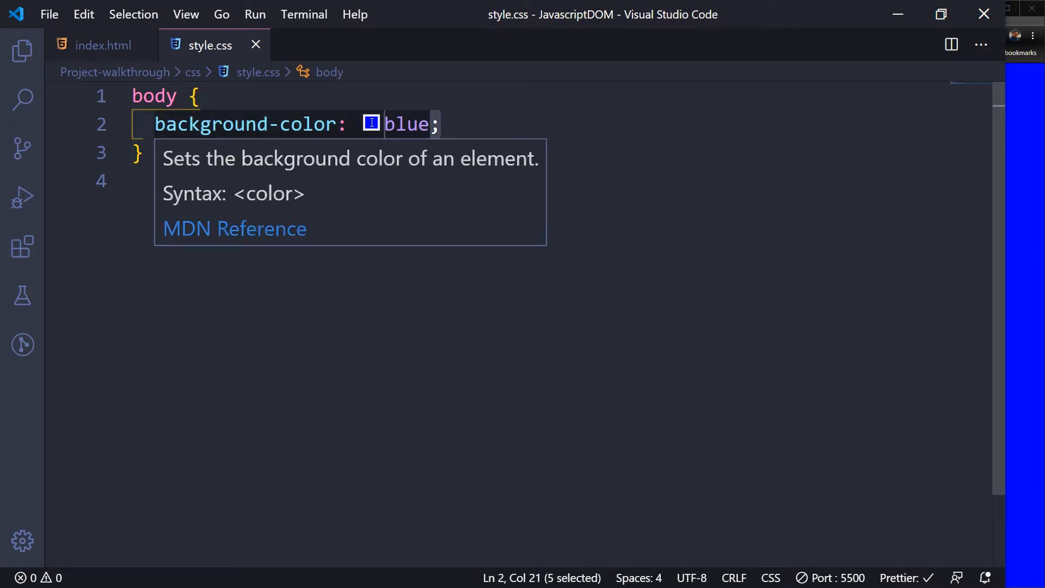
text(dod)
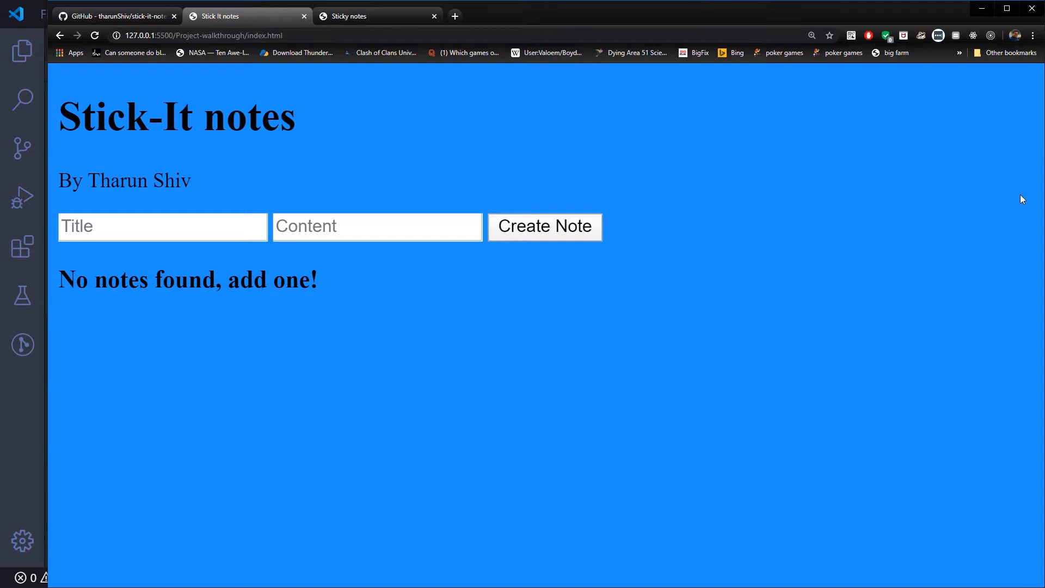
mouse_move(530, 262)
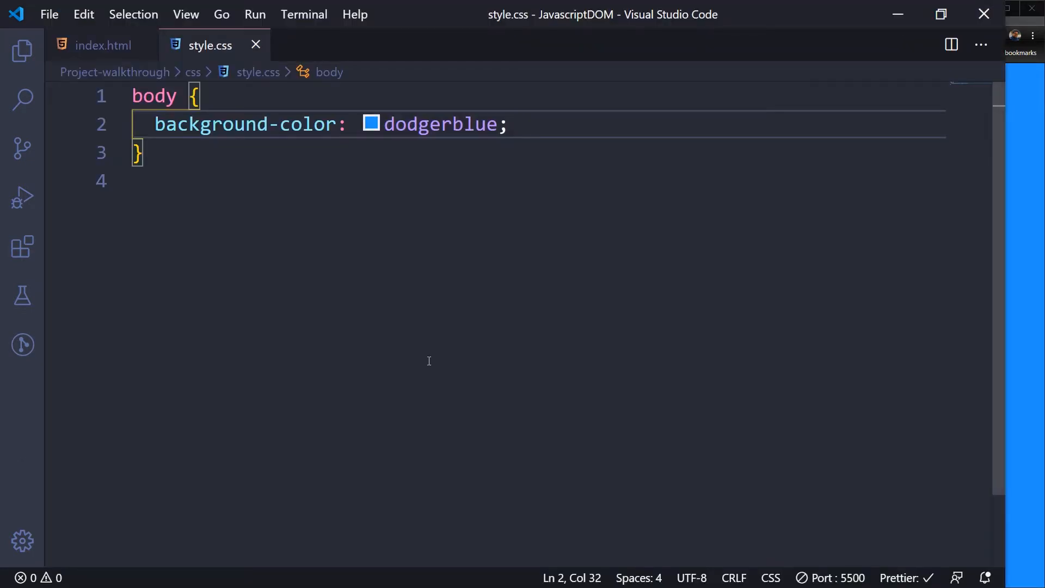
mouse_move(256, 231)
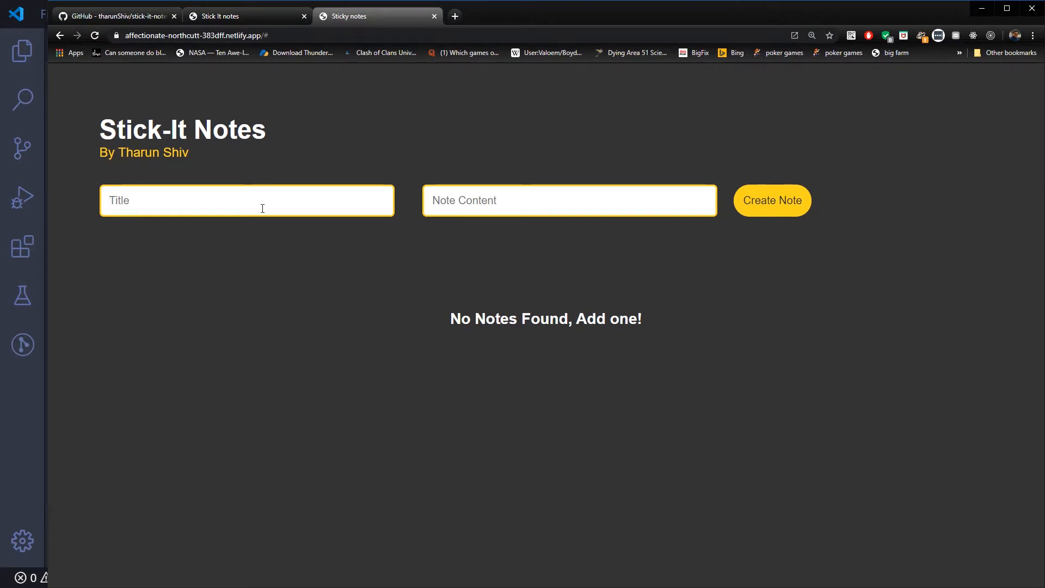
Step: Create a 'to learn' note with the content 'js videos and dom'
text(to)
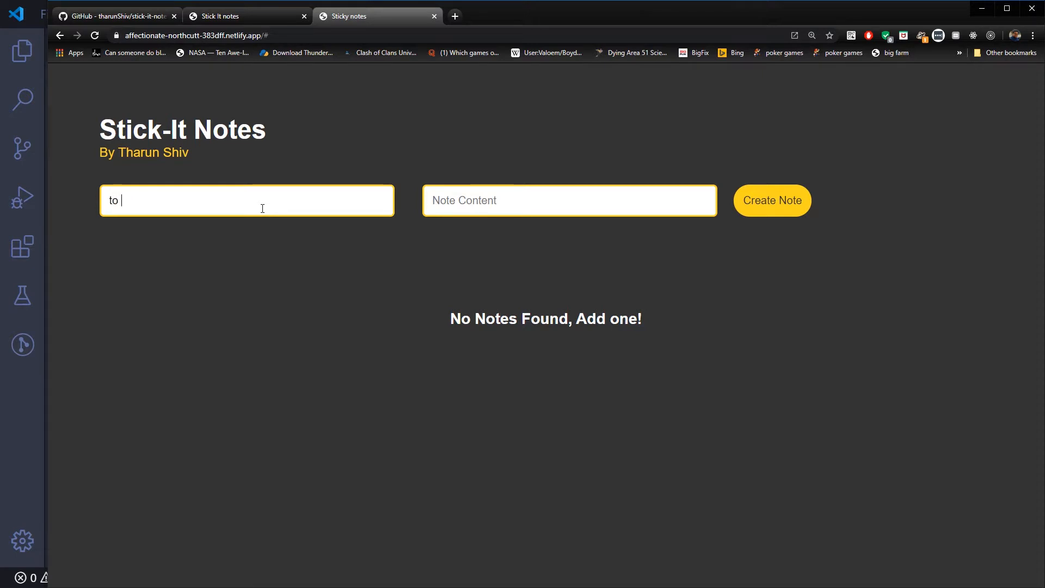
text(js videos a)
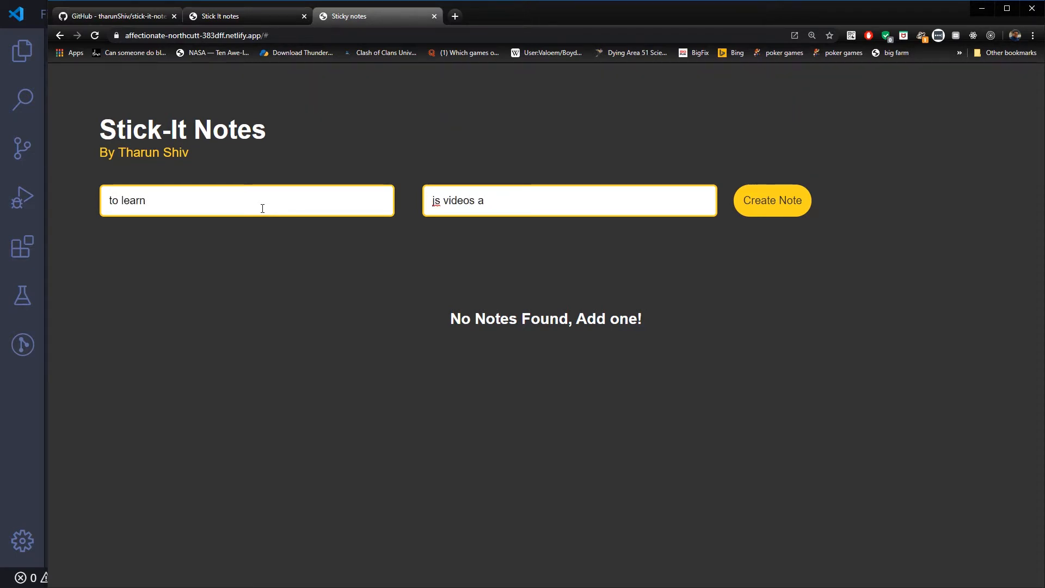
click(771, 199)
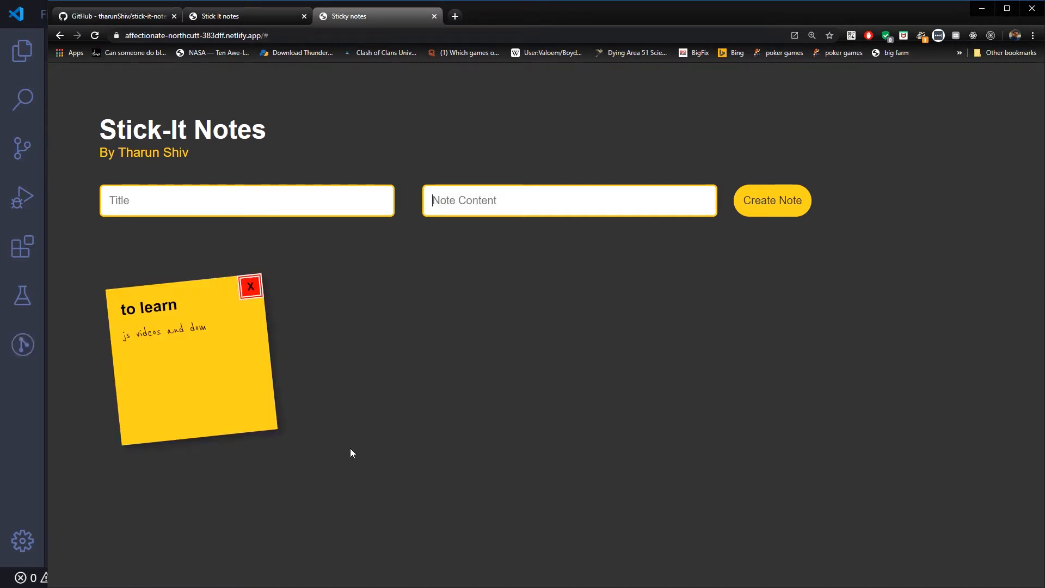
Step: Create a 'to do' note with the content 'stick it notes project'
click(246, 200)
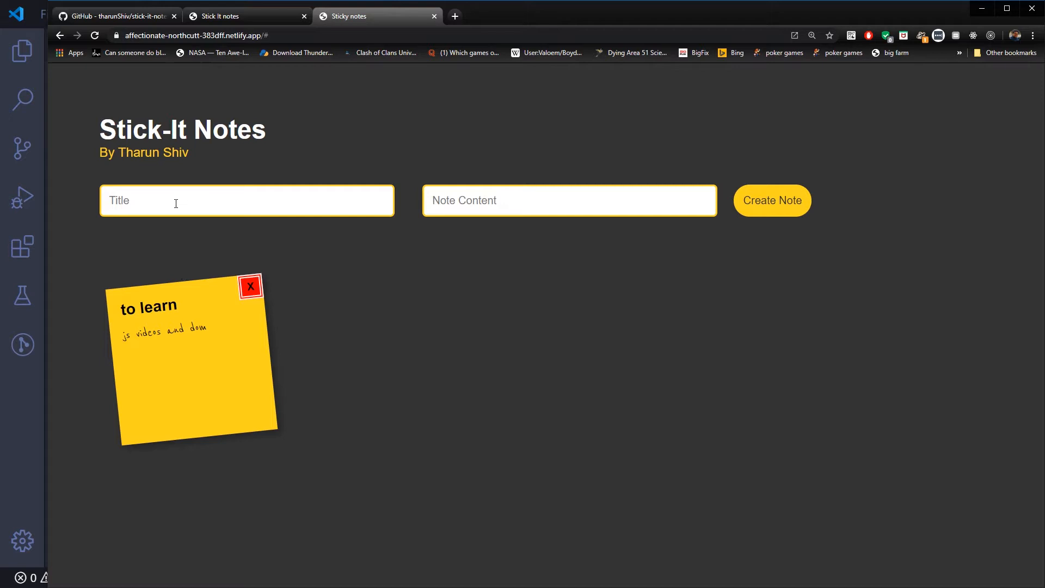
text(to do)
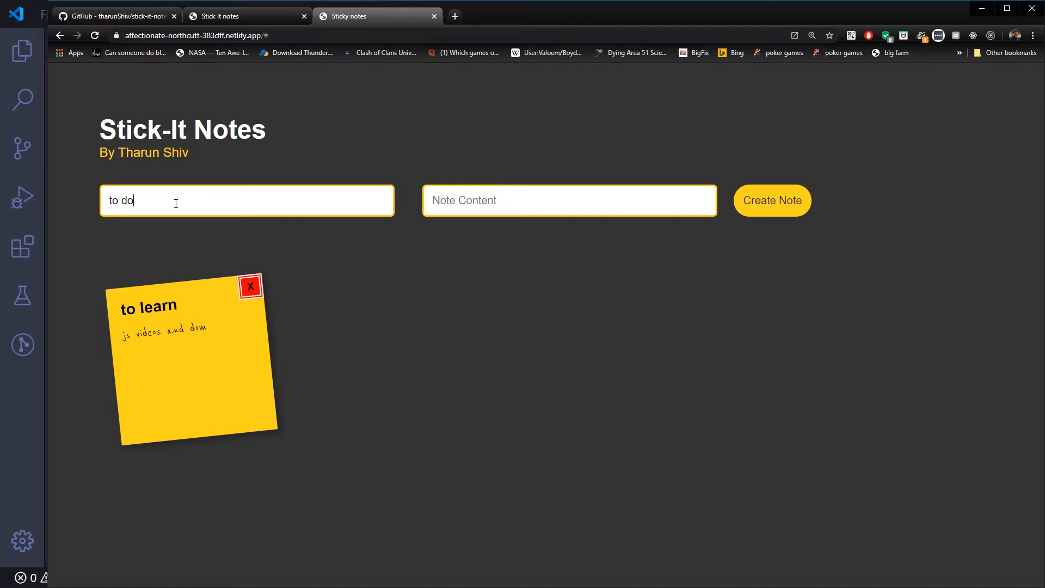
text(stick it notes)
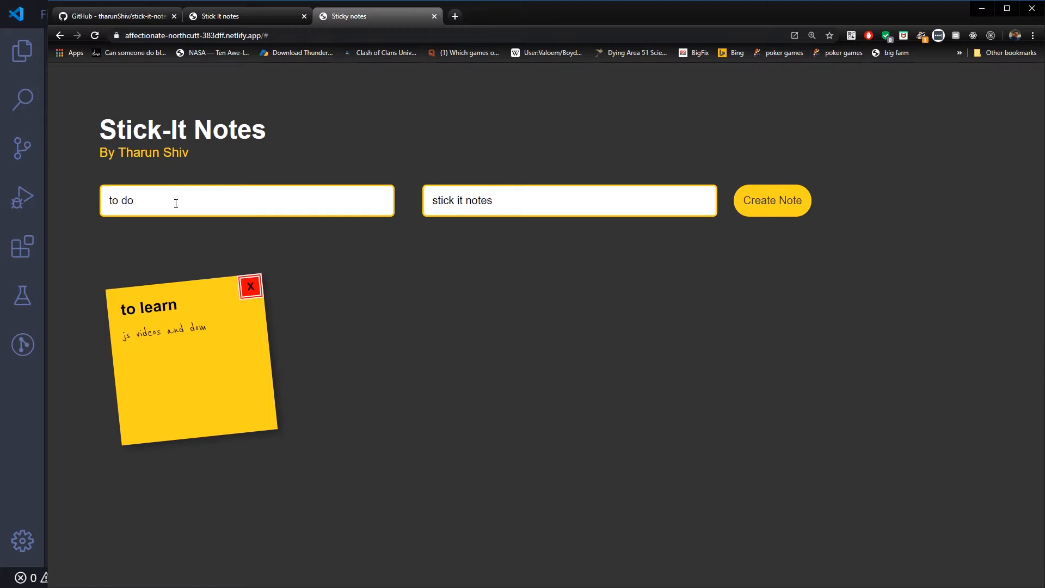
click(772, 201)
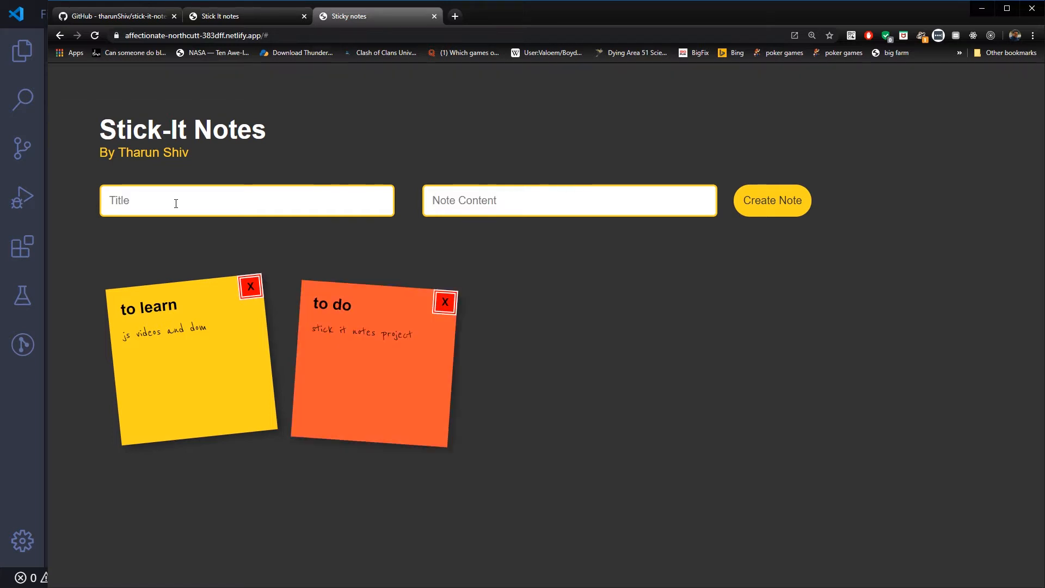
mouse_move(207, 401)
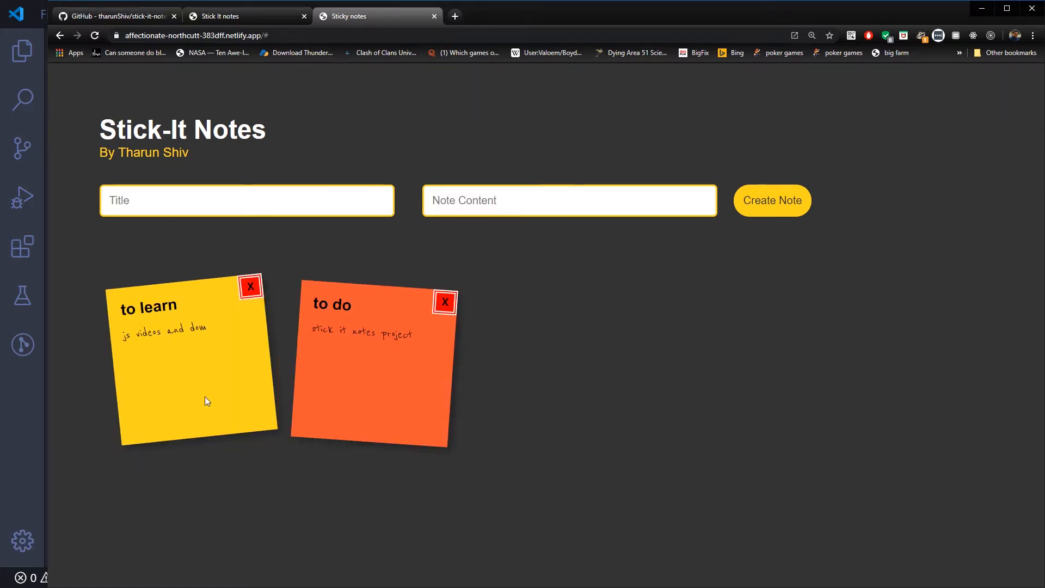
mouse_move(538, 410)
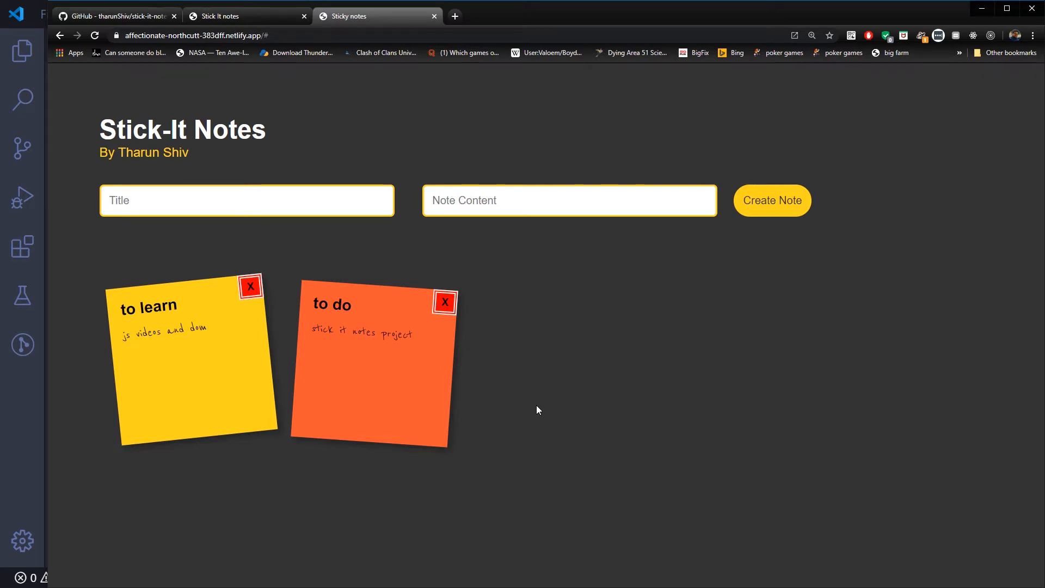
Step: In DevTools Elements, expand ul#notes, the first li and its a, and select the p element
key(F12)
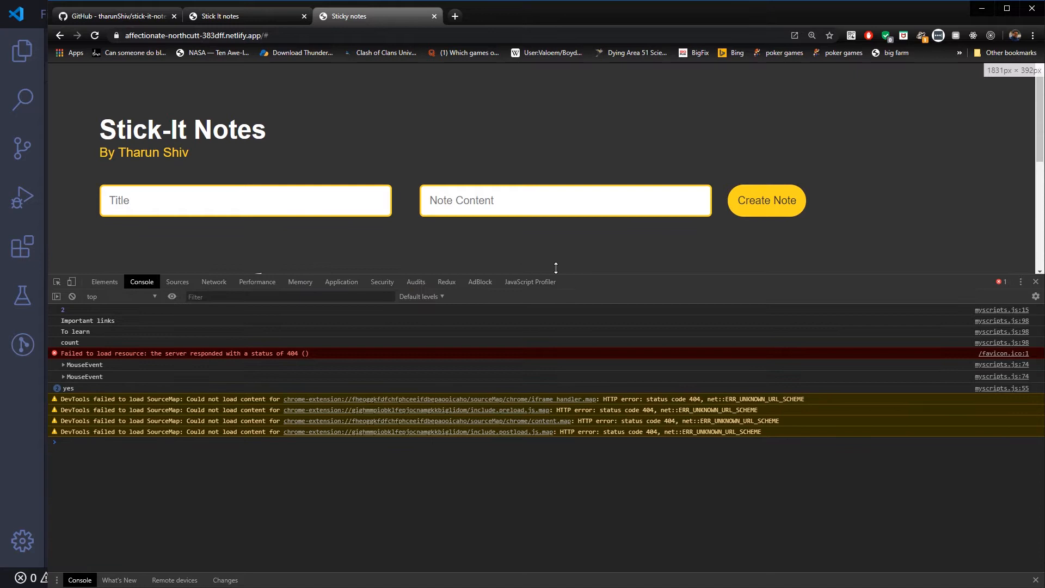
click(104, 226)
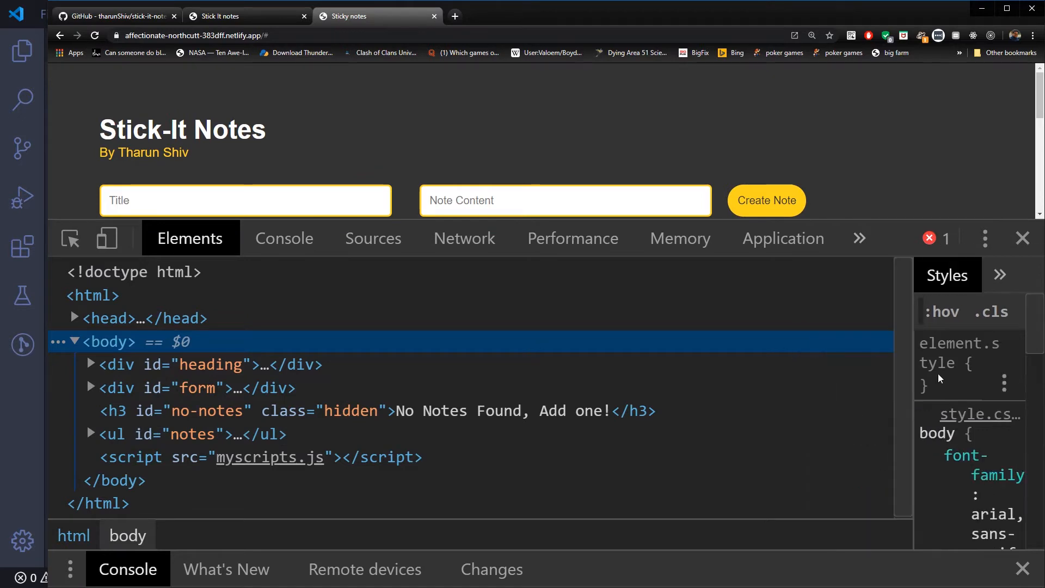
mouse_move(333, 268)
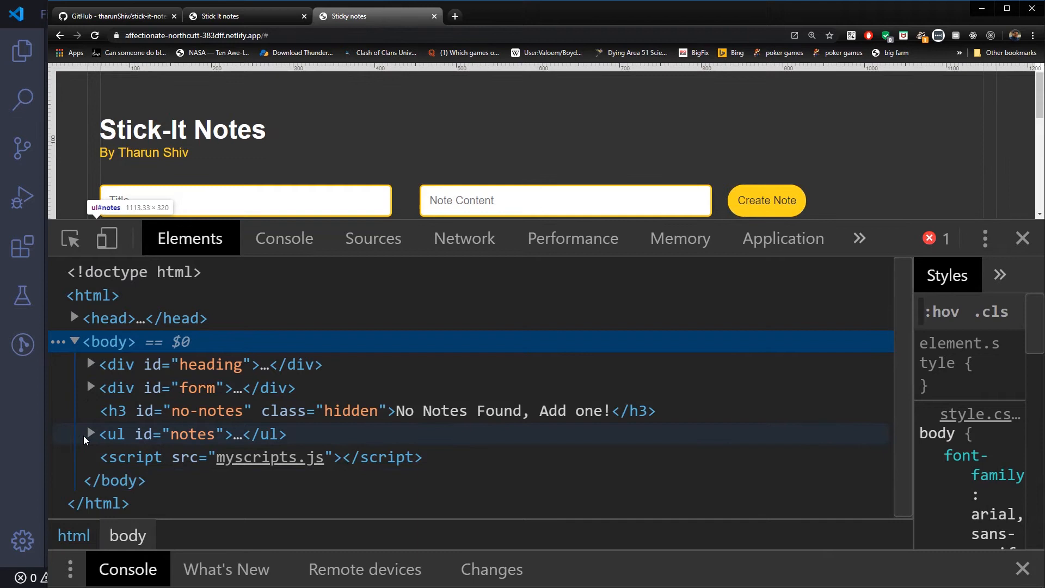
click(90, 434)
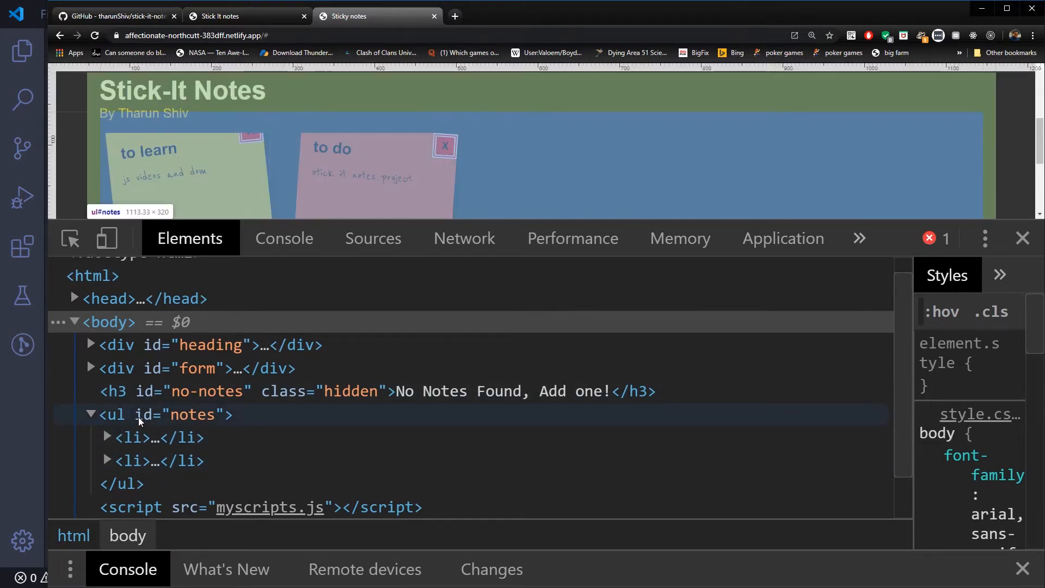
click(105, 437)
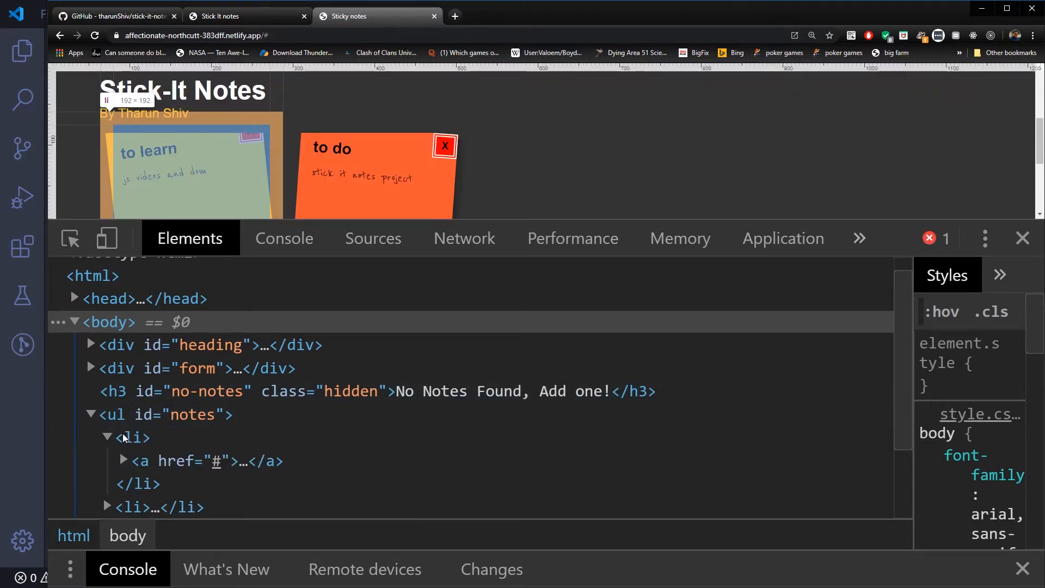
click(123, 460)
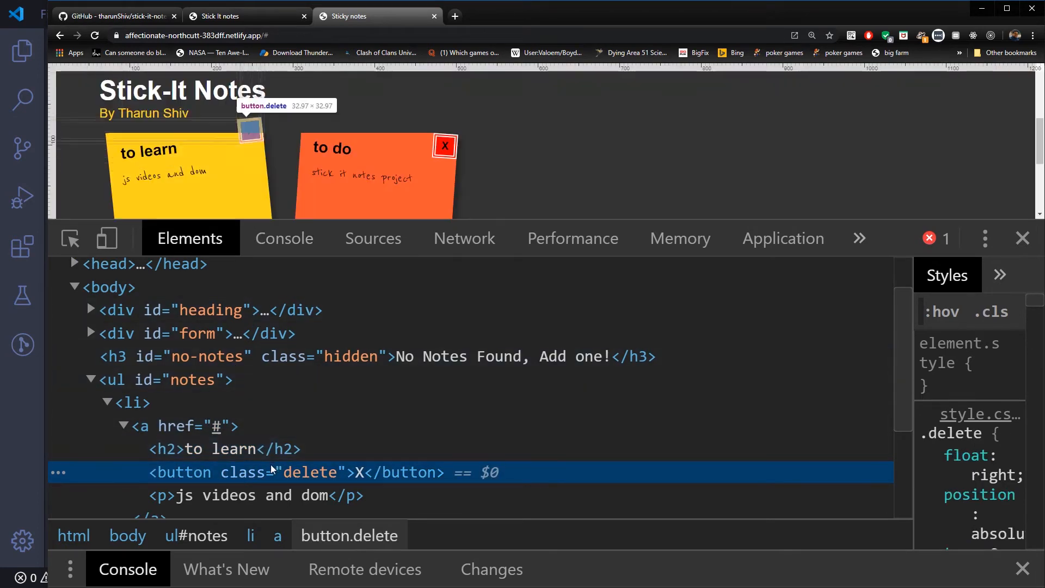
click(257, 495)
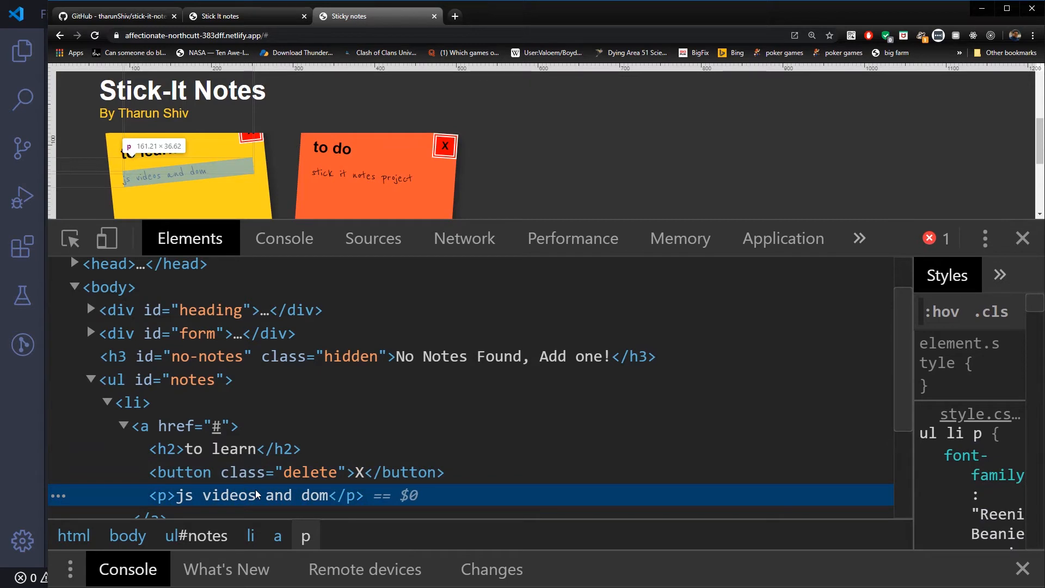
scroll(down, 3)
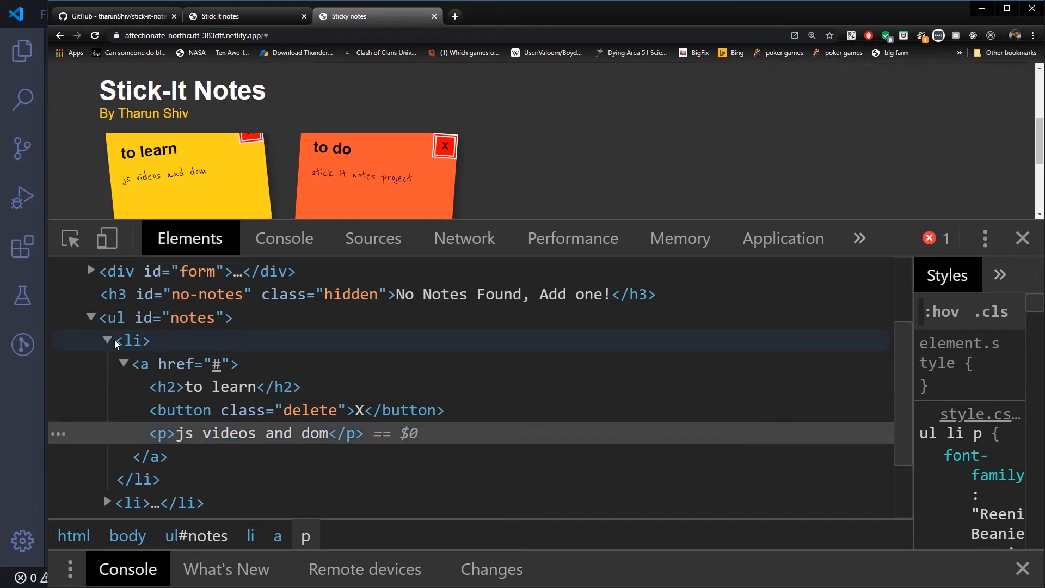
mouse_move(200, 341)
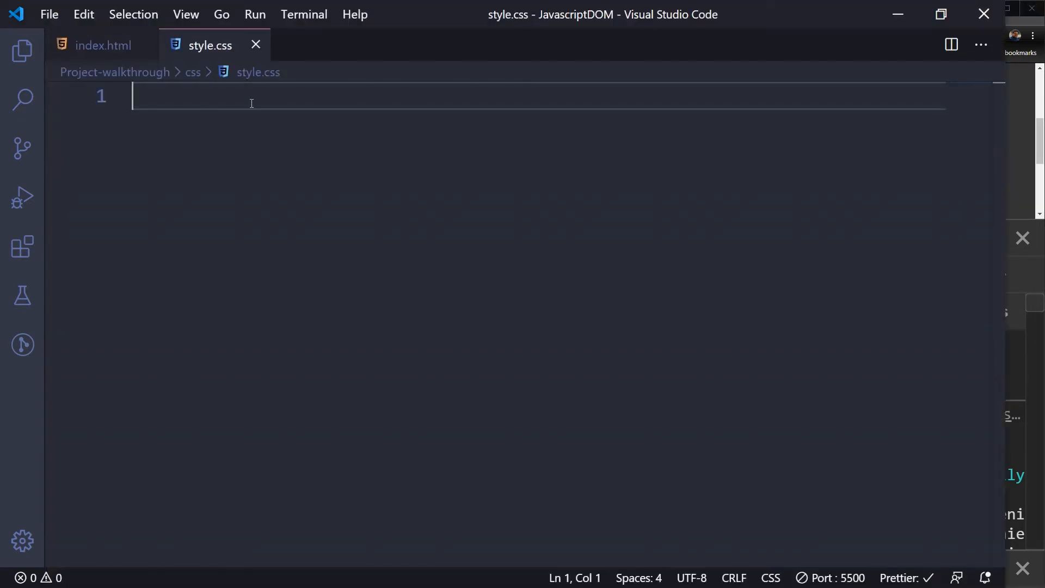
Step: Add an a element with href '#' inside the notes list in index.html
click(103, 46)
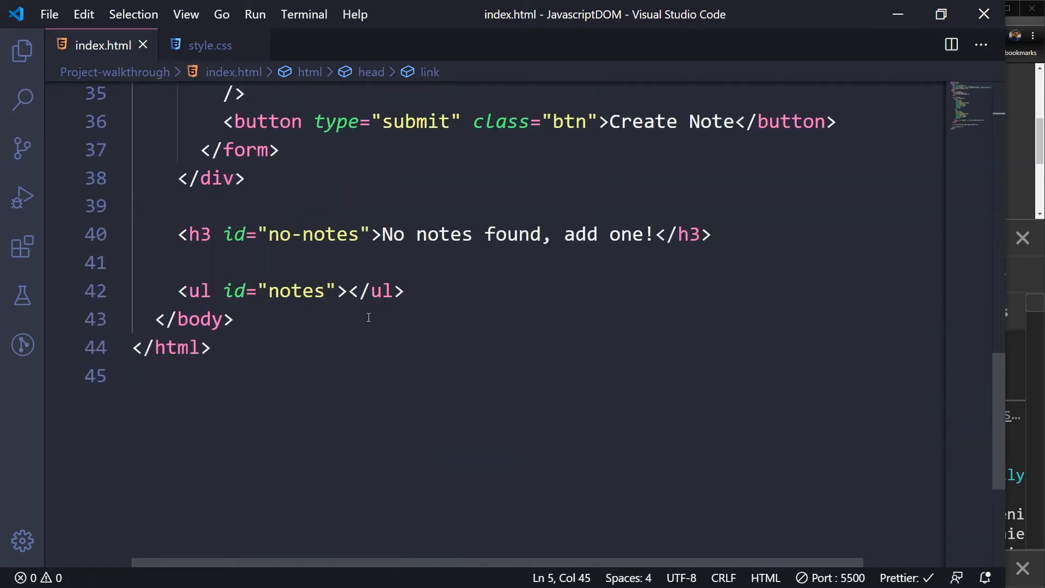
key(Enter)
text(<li></li>)
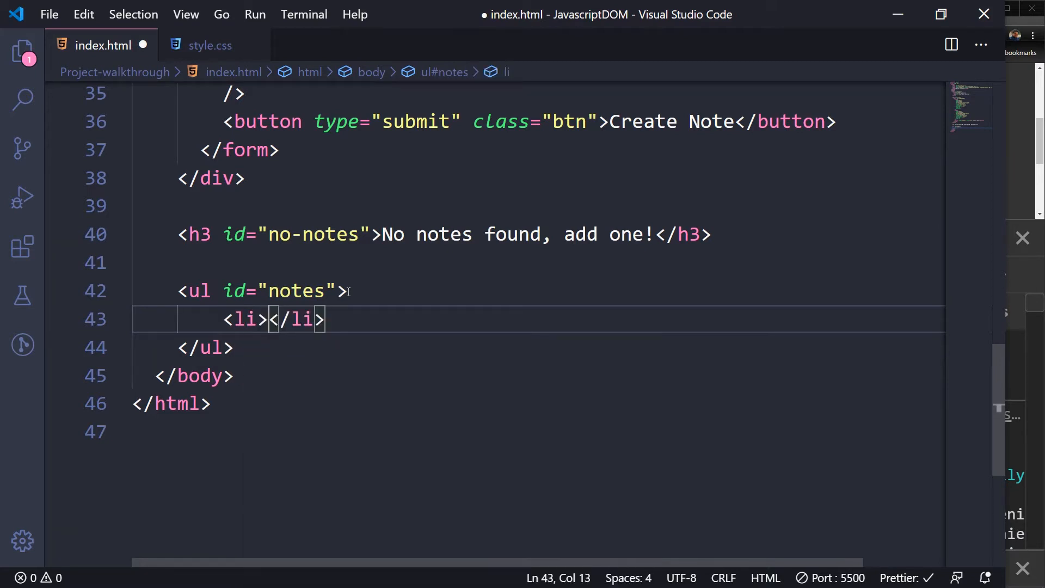
text(a)
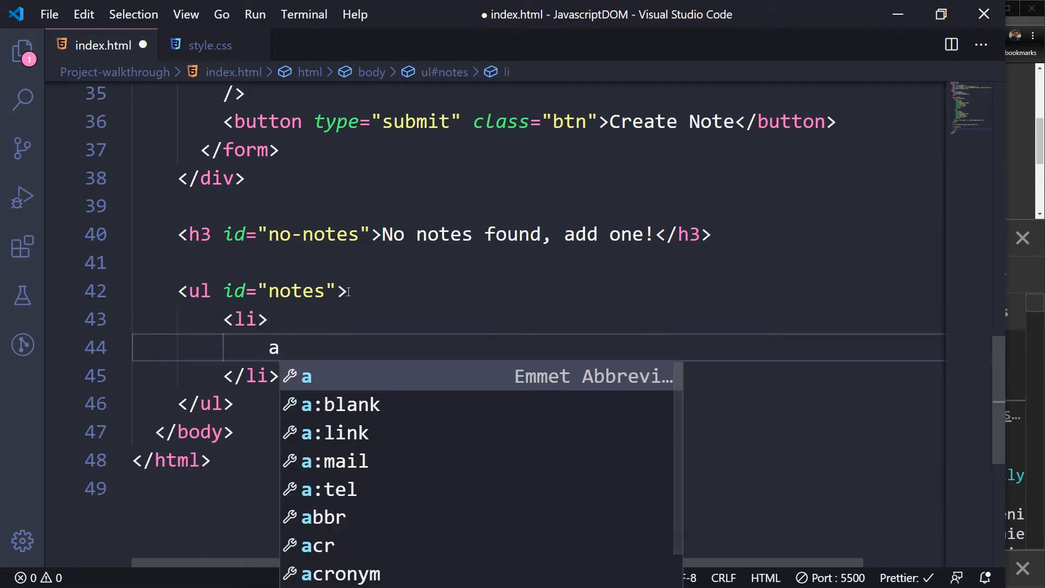
key(Tab)
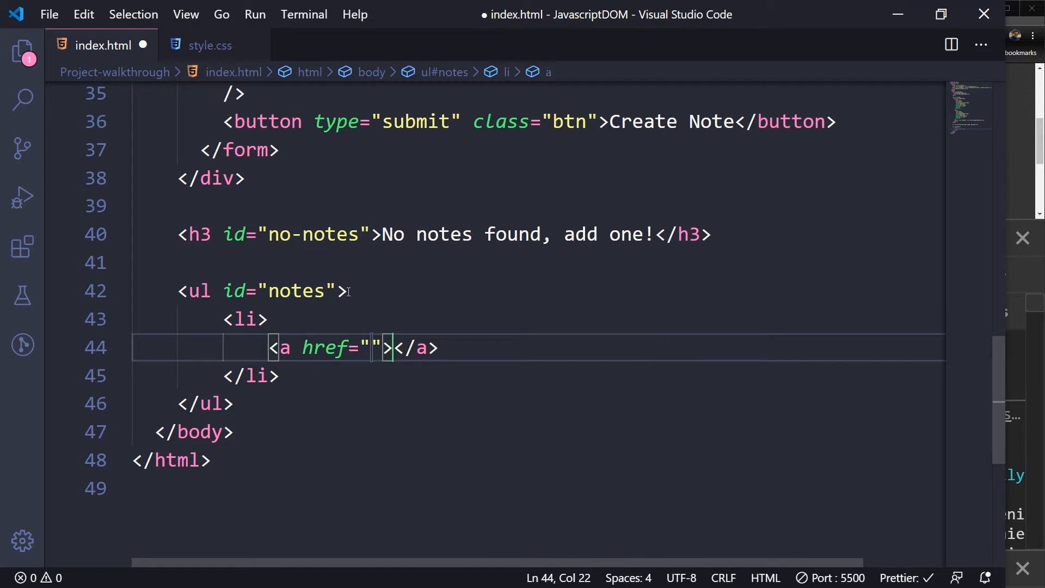
text(#)
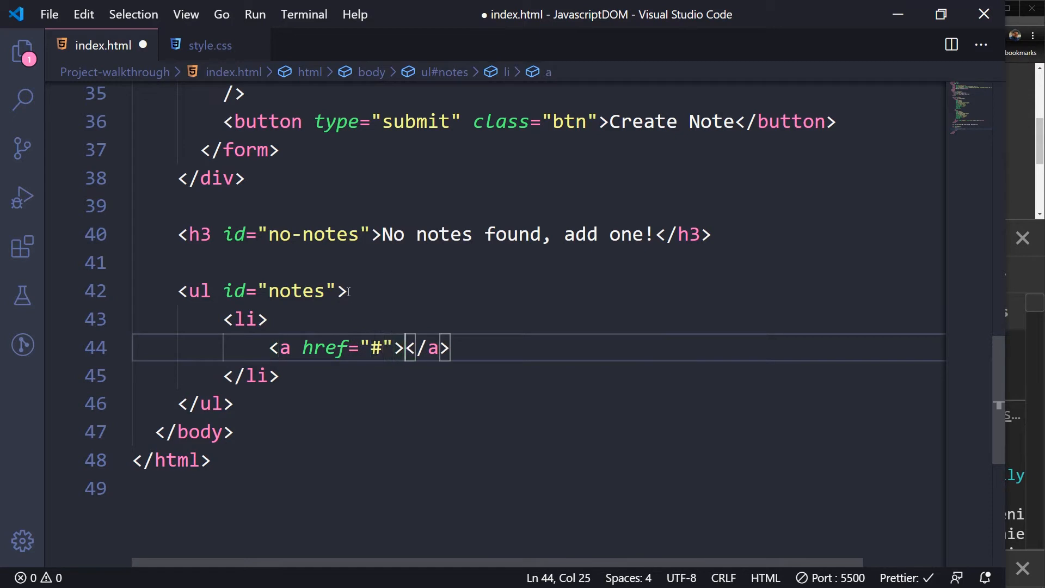
Step: Inside the link, add an h2 'Some note', an X button and a Content paragraph
text(h2)
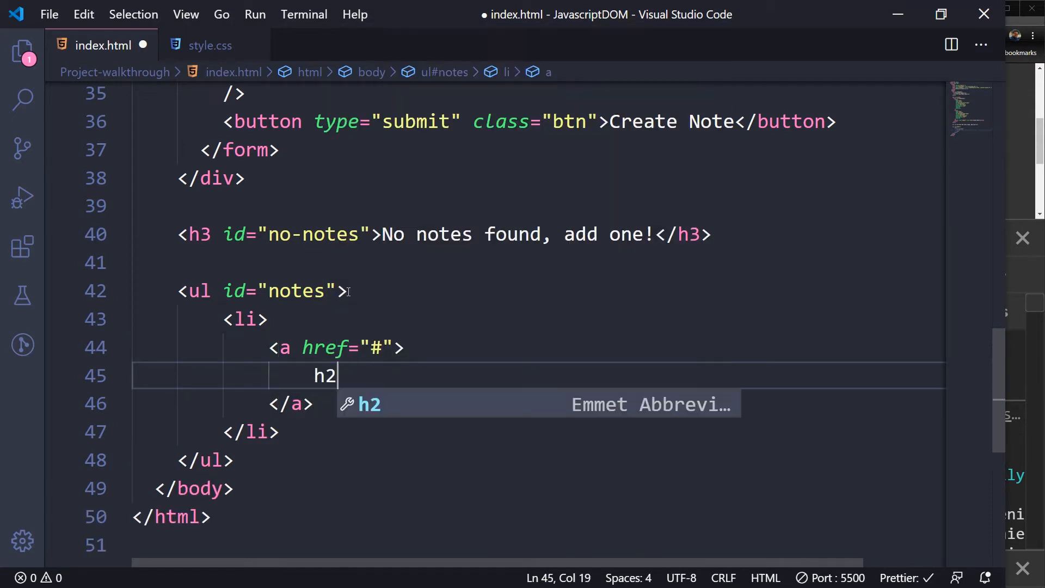
key(Tab)
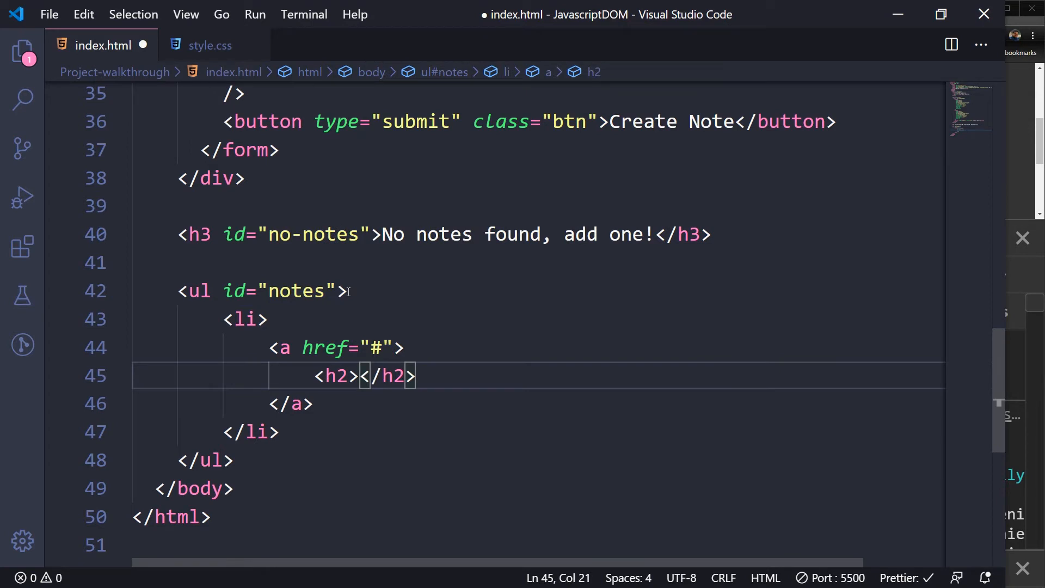
text(Some note)
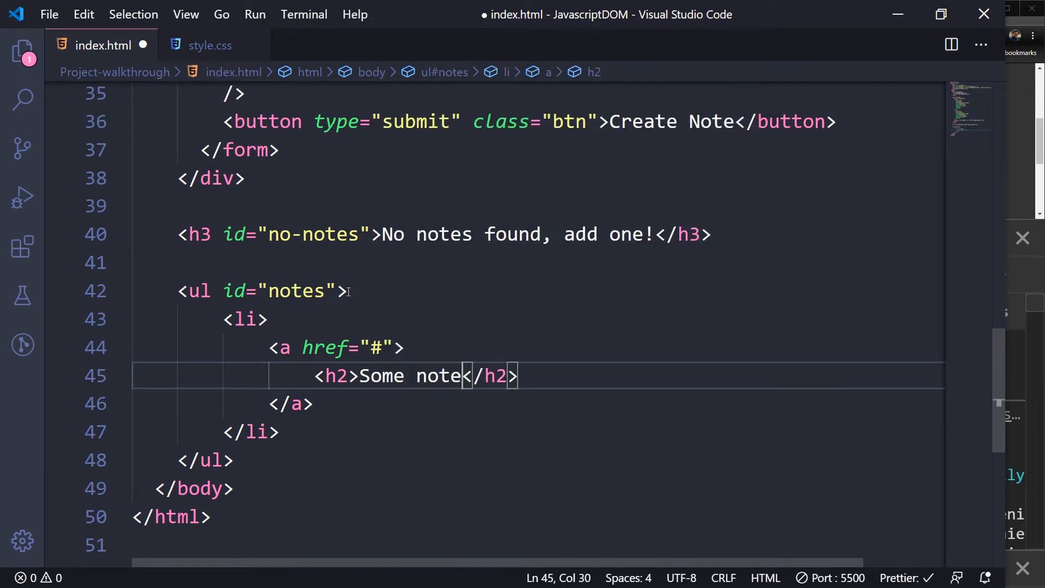
key(Enter)
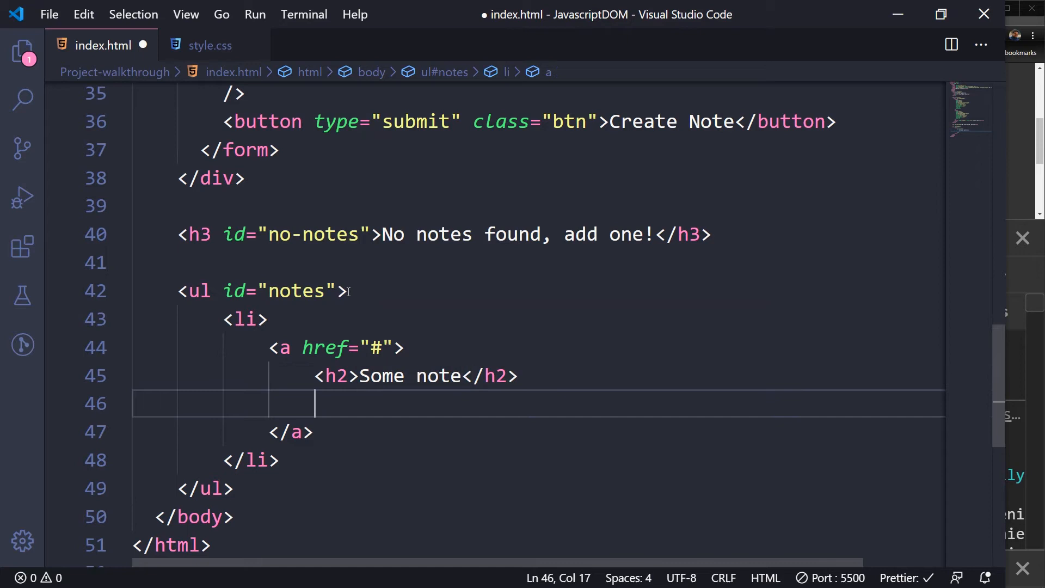
text(<b)
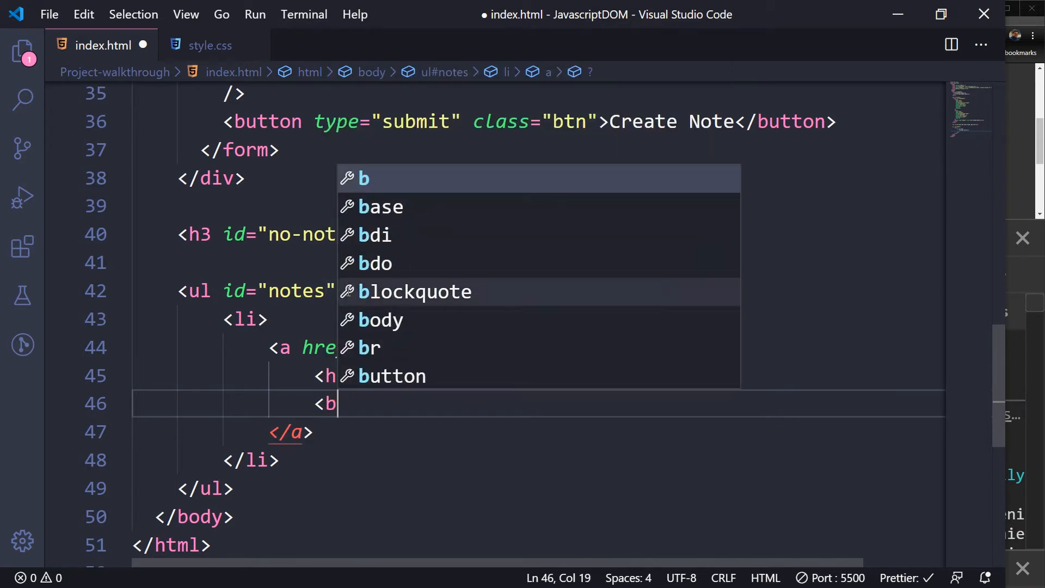
text(utton)
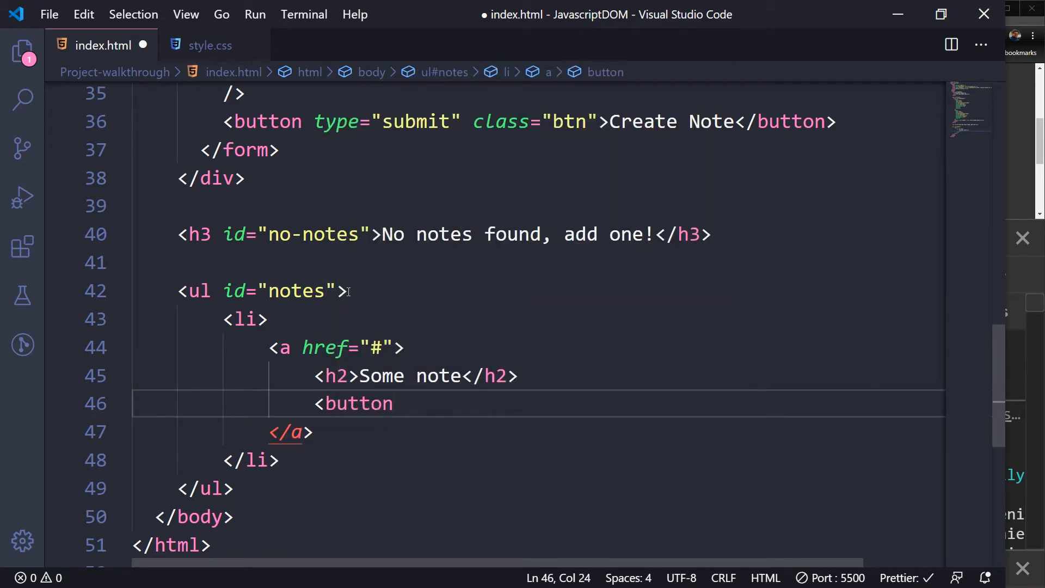
text(></button>)
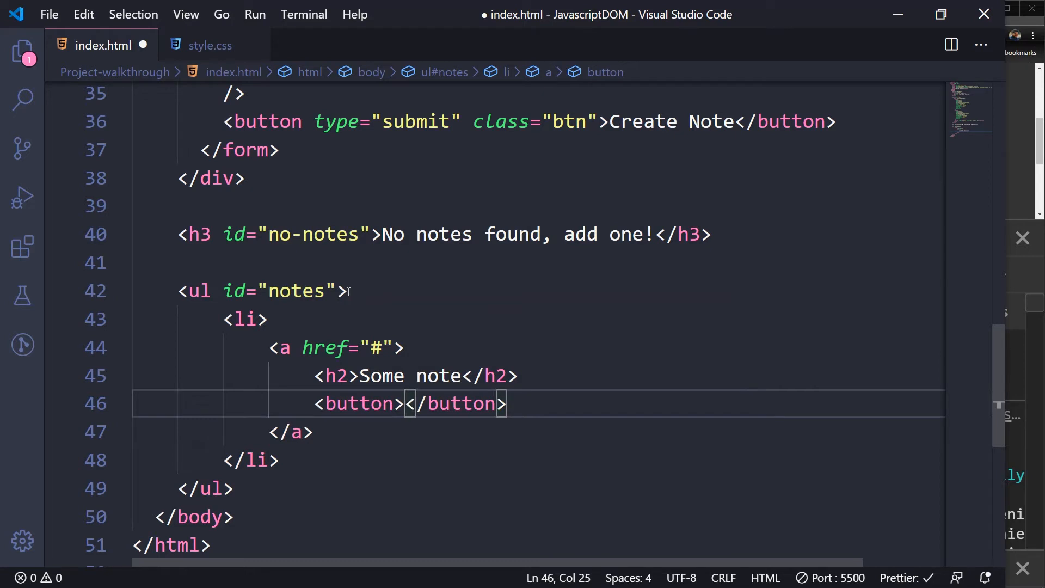
text(X)
text(<p></p>)
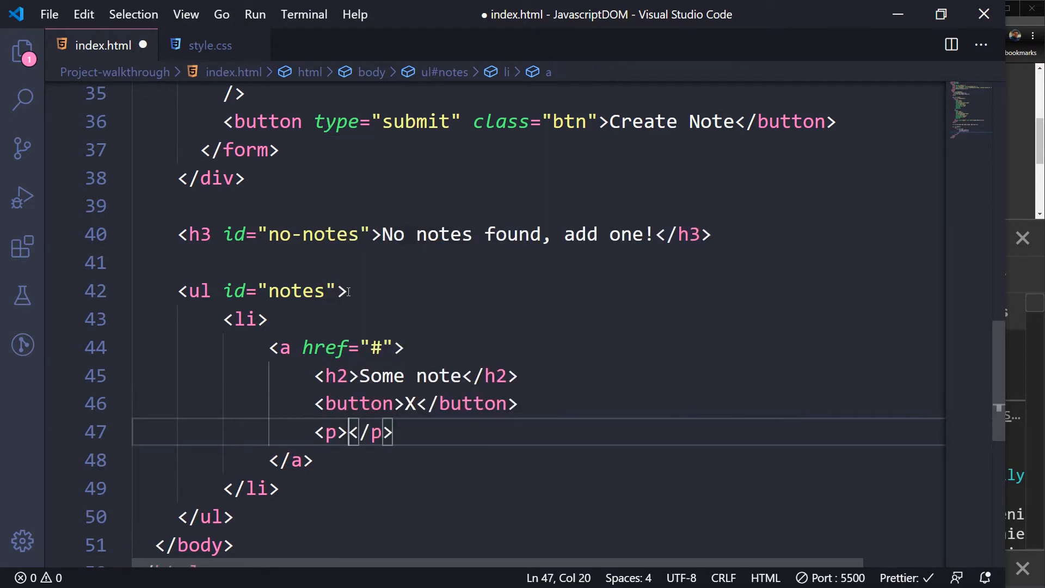
text(Content)
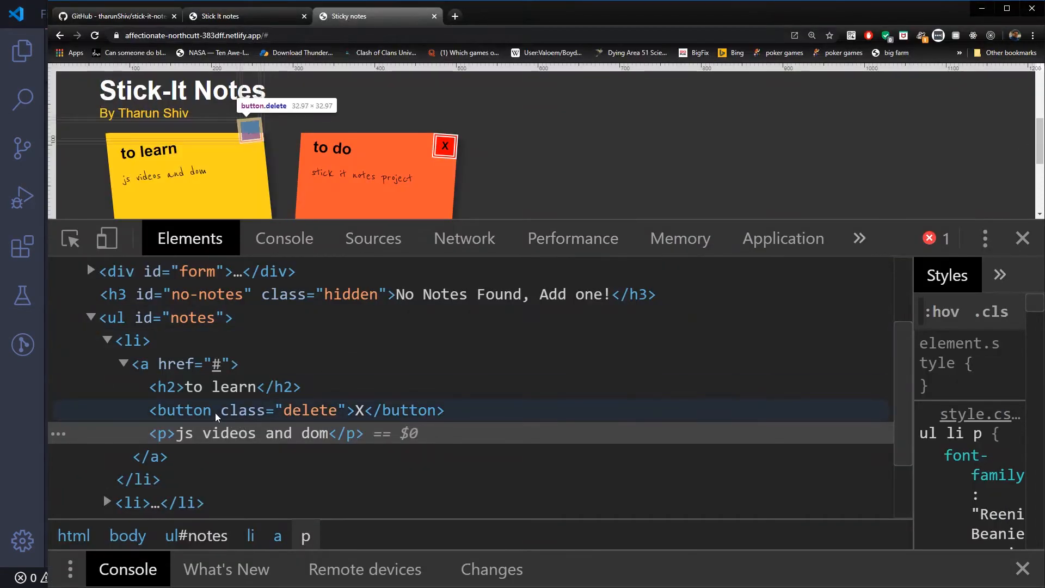
mouse_move(320, 413)
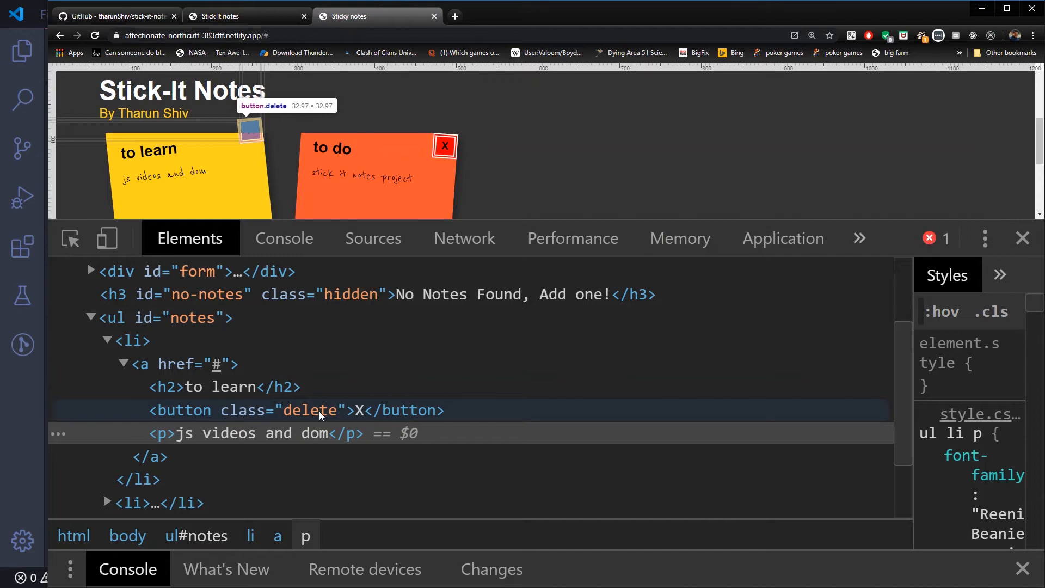
key(alt+tab)
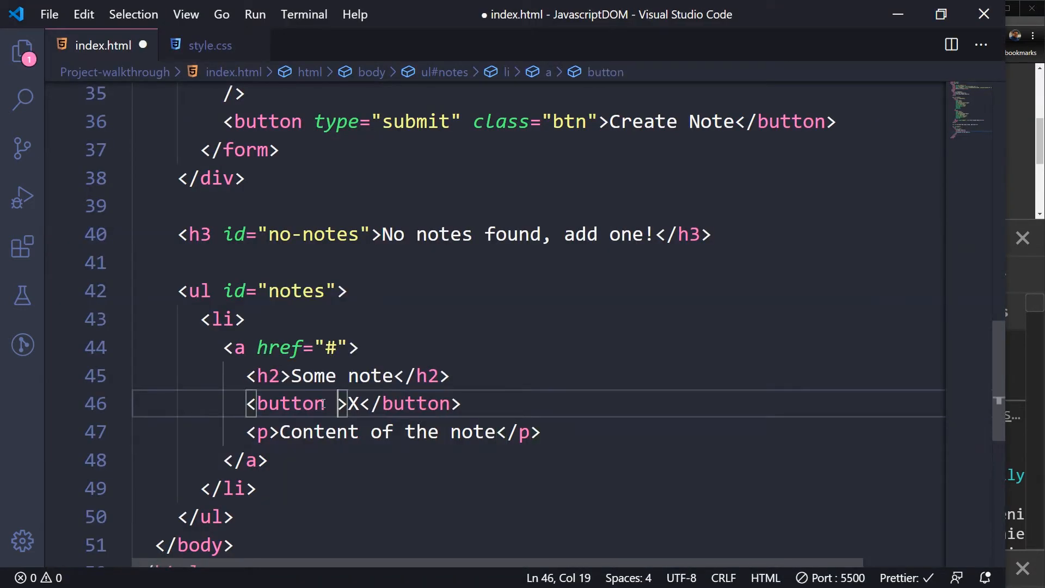
Step: Add class="delete" to the sample note's X button tag
text(class="")
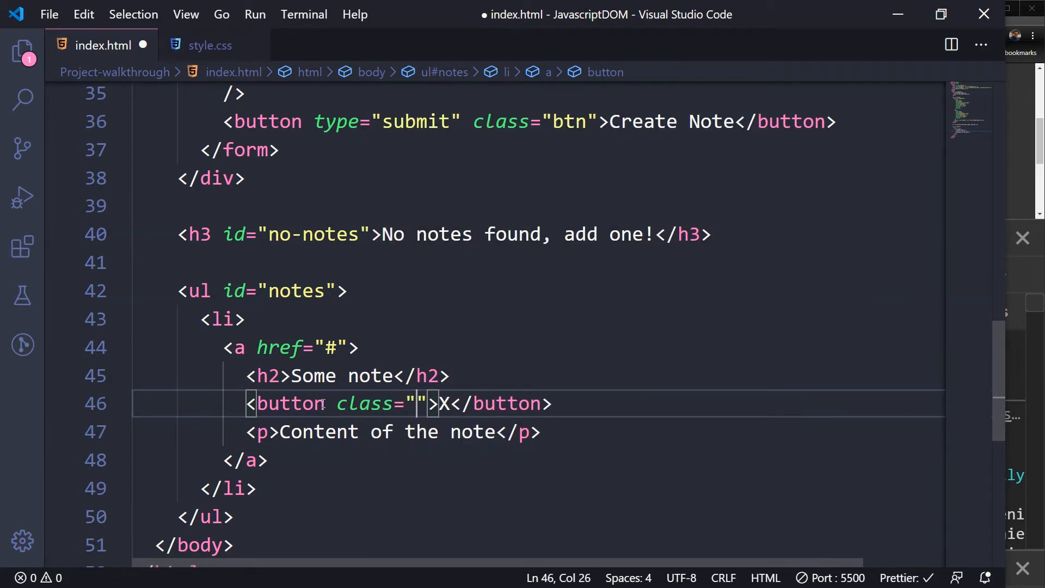
text(delete)
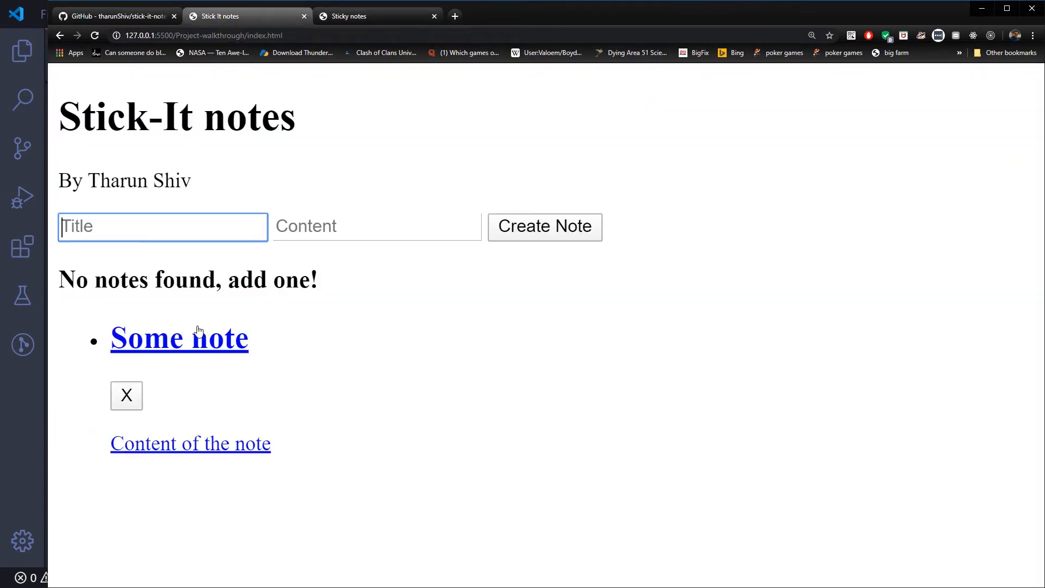
mouse_move(202, 392)
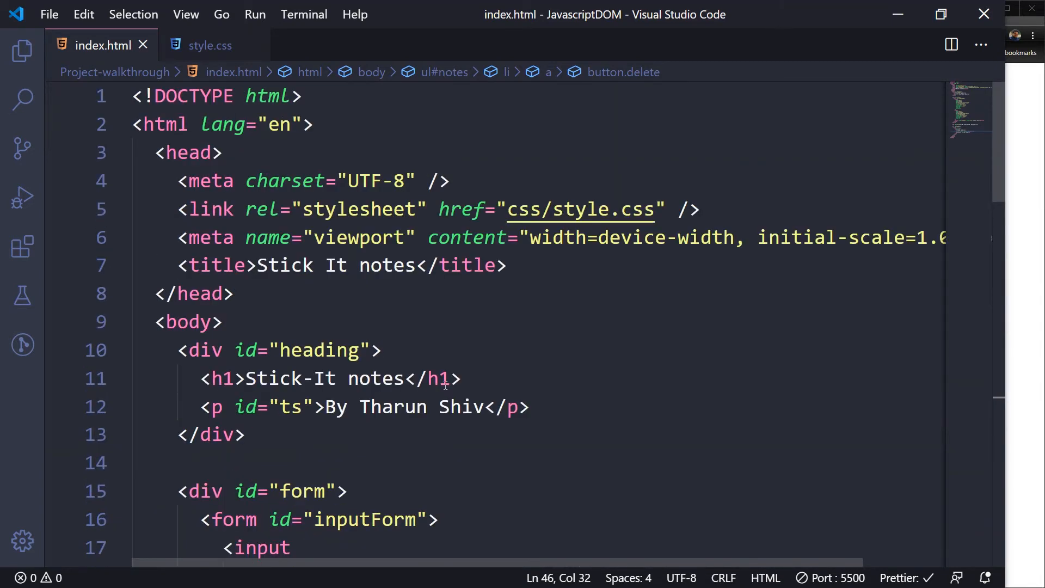
Step: Switch to the Live Server tab to view the unstyled Some note item
click(210, 45)
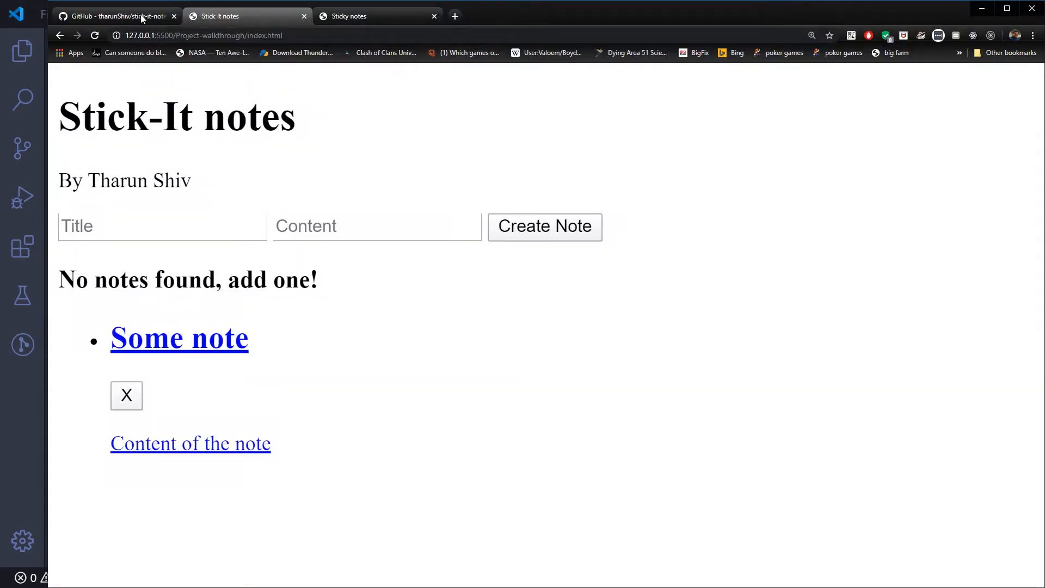
Step: Open style.css in the stick-it-notes GitHub repository and scroll through its code
click(117, 16)
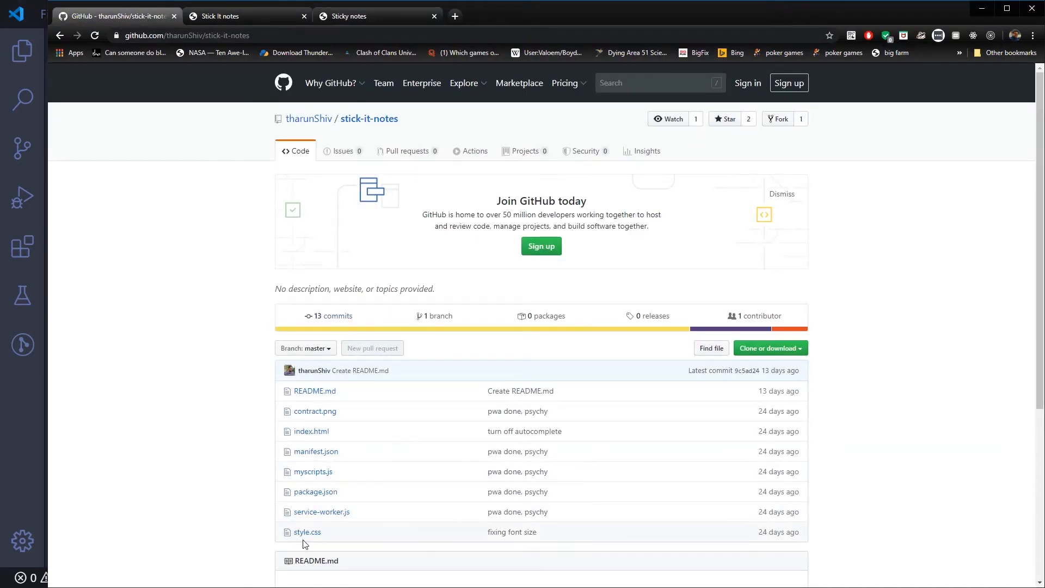
click(306, 532)
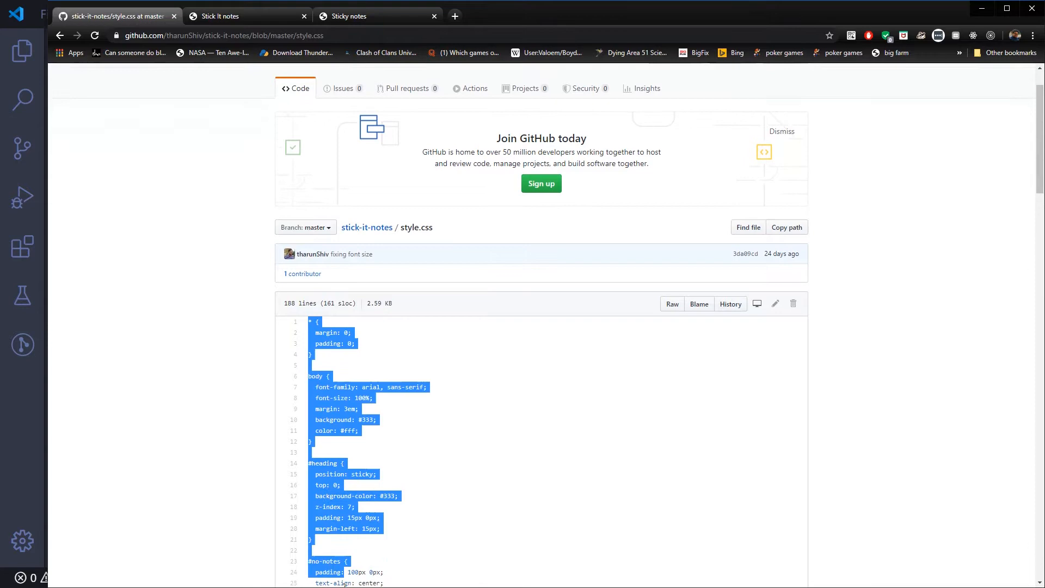
scroll(down, 3)
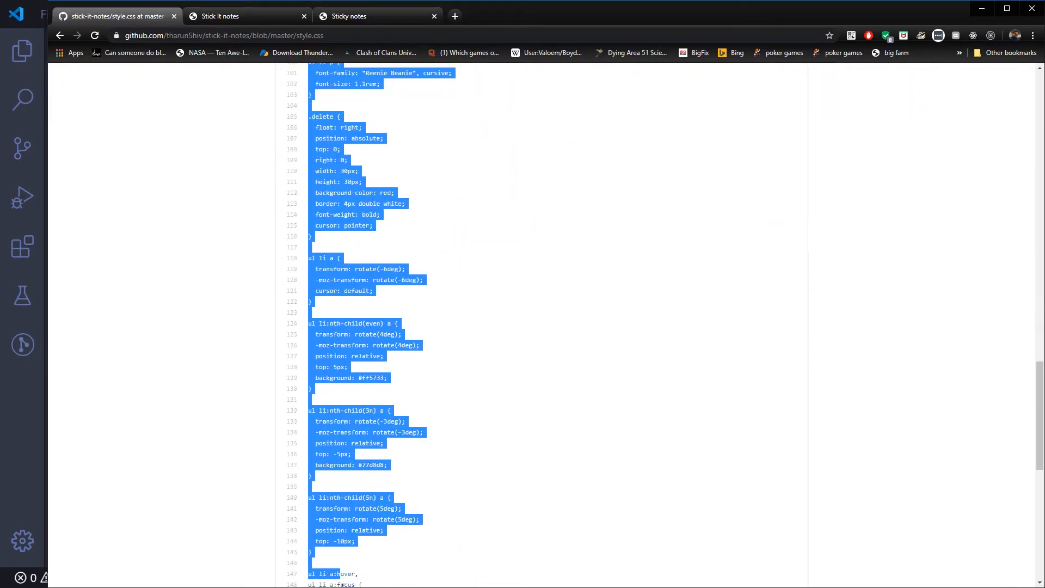
scroll(down, 3)
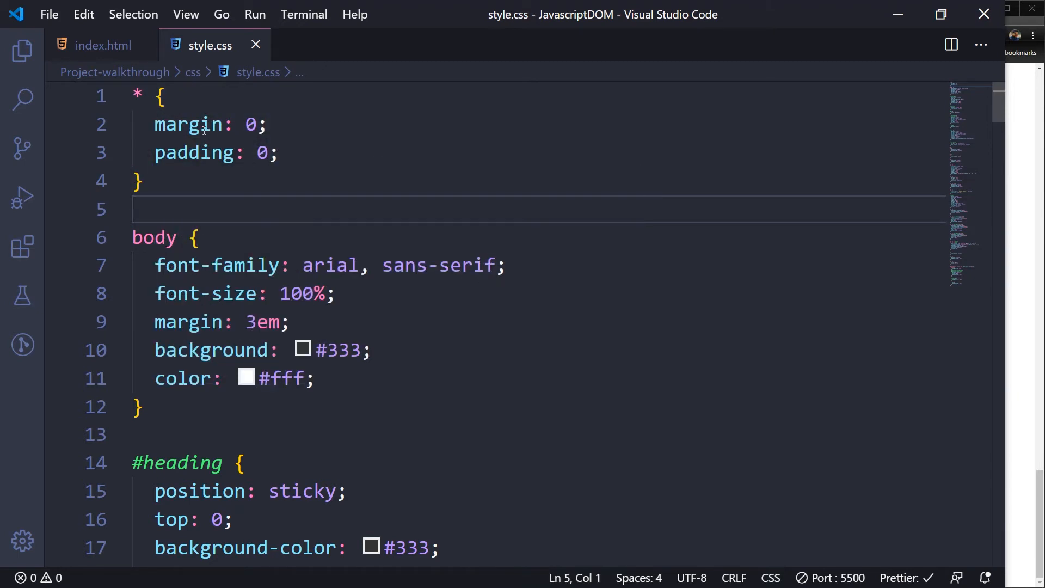
mouse_move(137, 96)
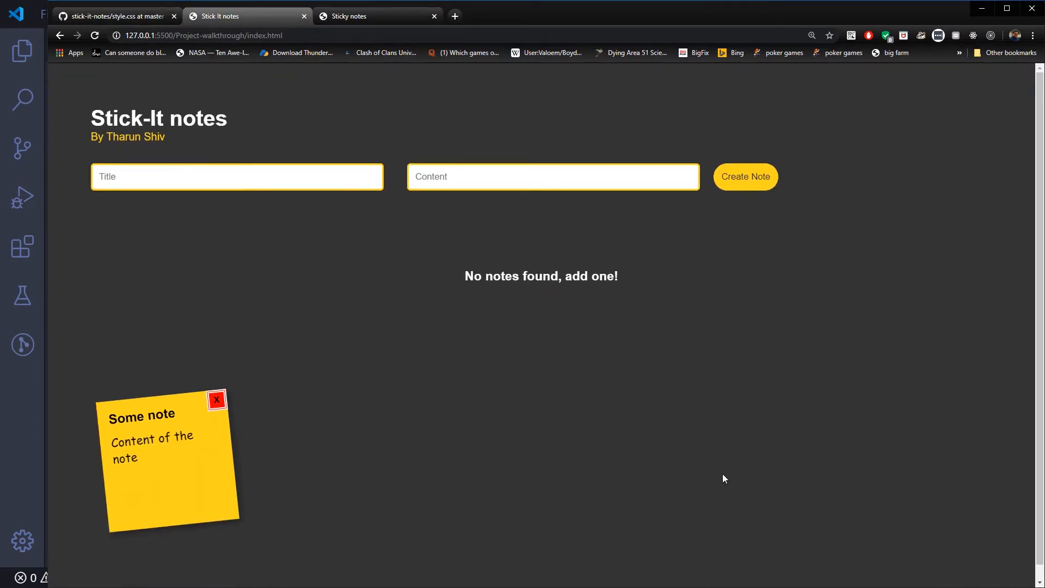
mouse_move(289, 469)
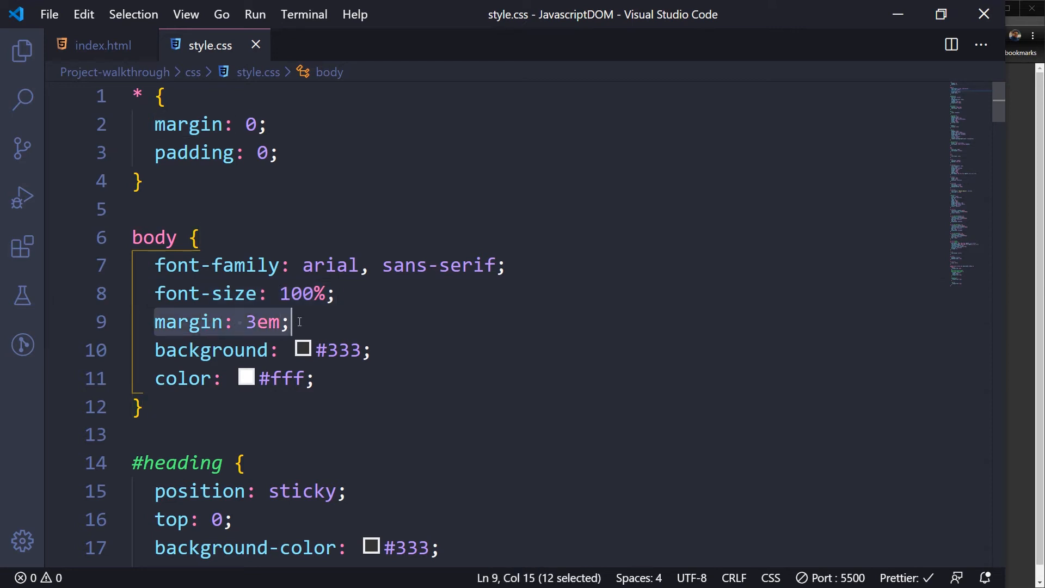
mouse_move(190, 322)
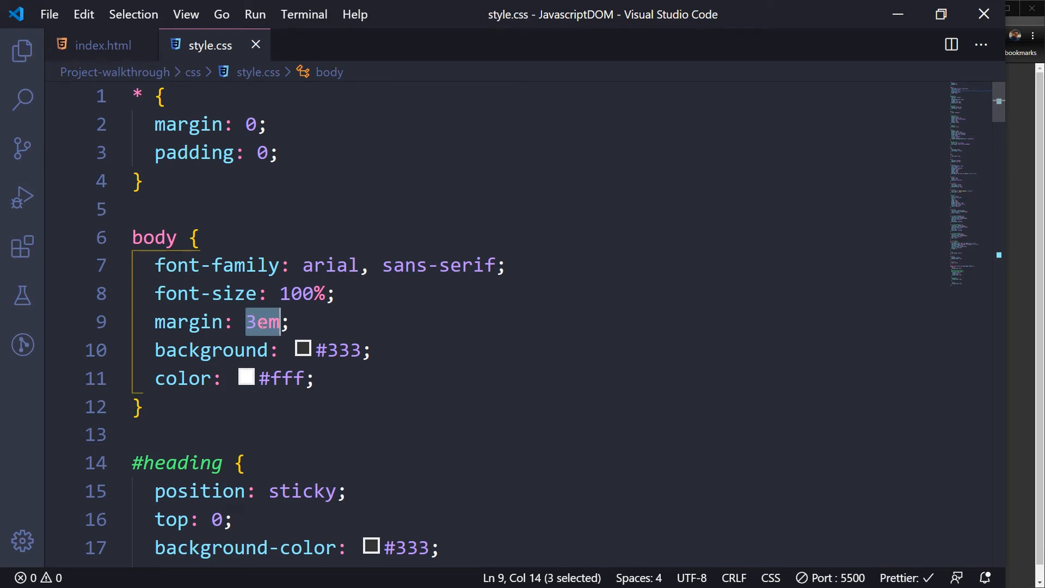
mouse_move(279, 356)
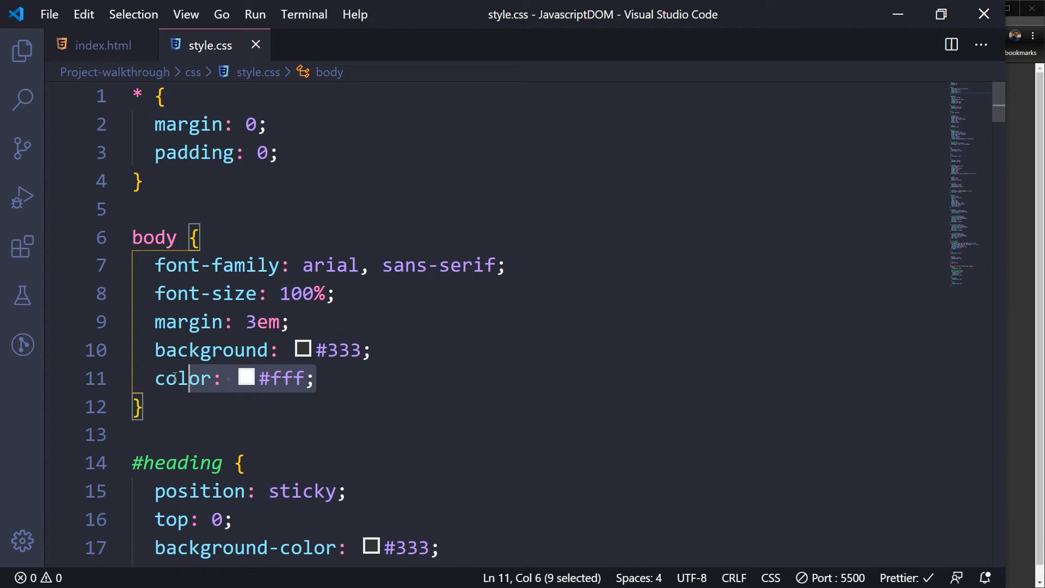
scroll(down, 3)
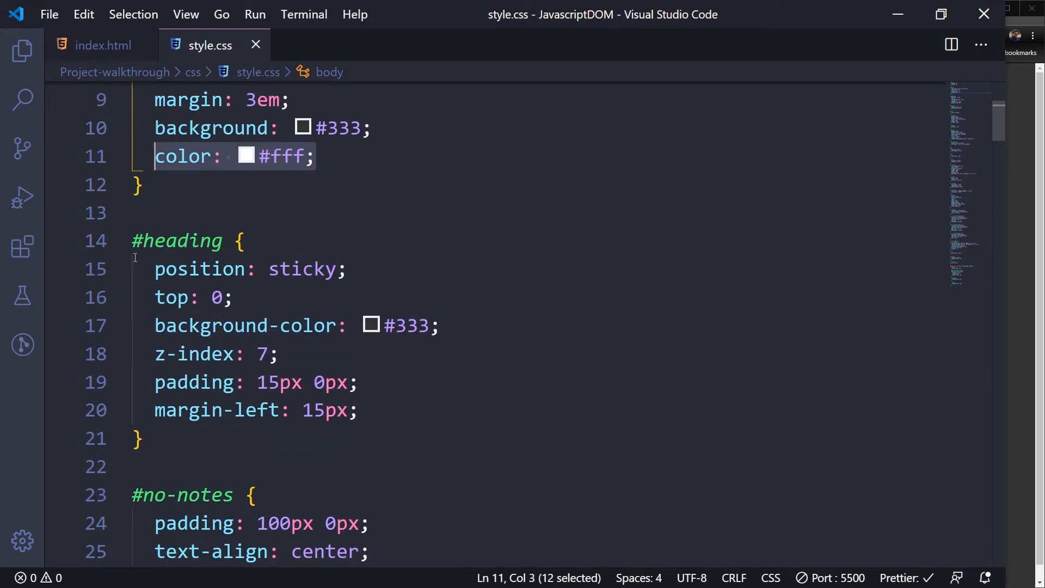
Step: Walk through the #heading rule's padding, then select its z-index: 7 declaration
click(103, 45)
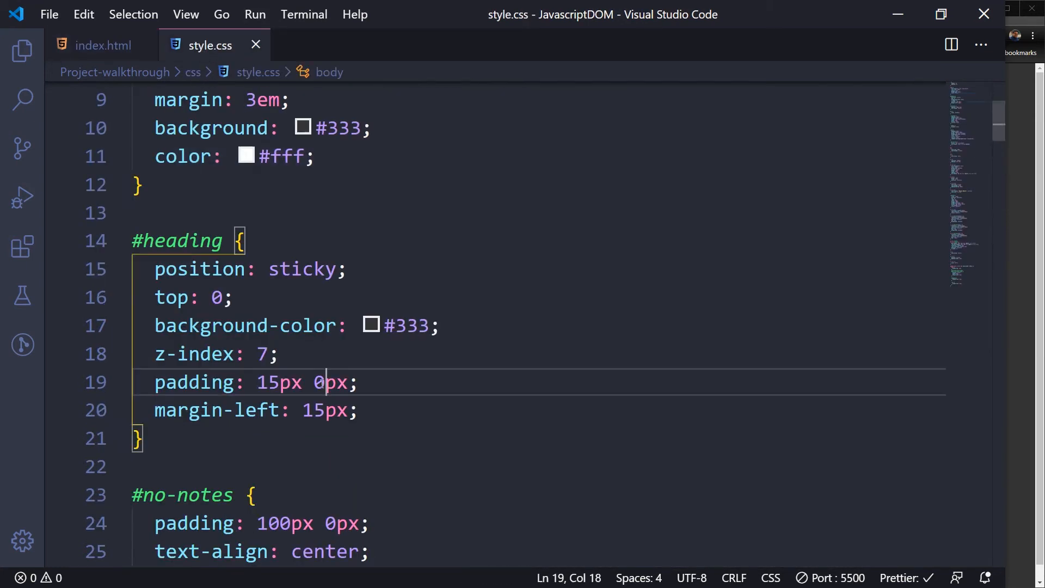
drag(154, 269, 347, 270)
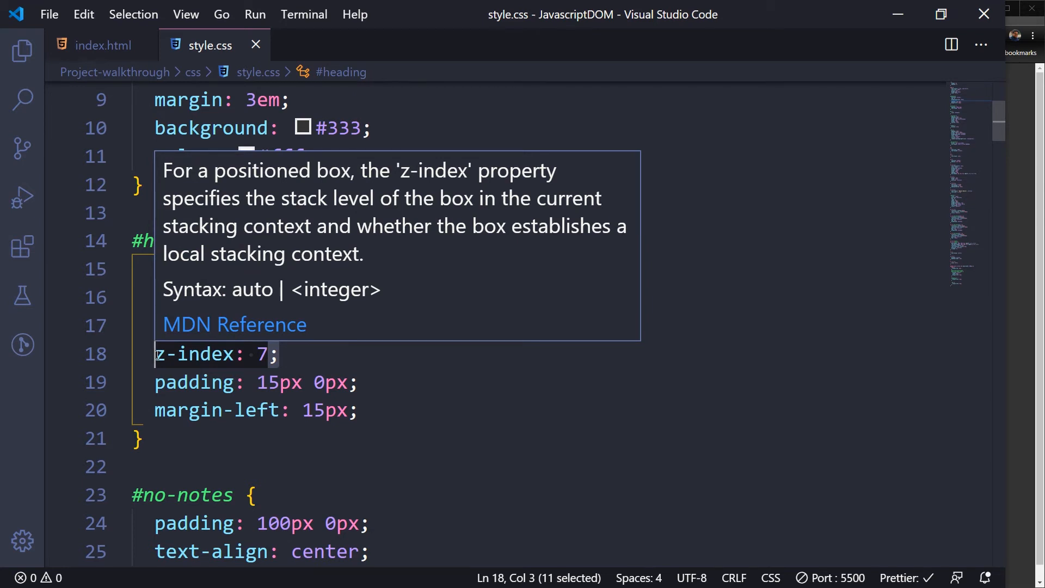
mouse_move(614, 385)
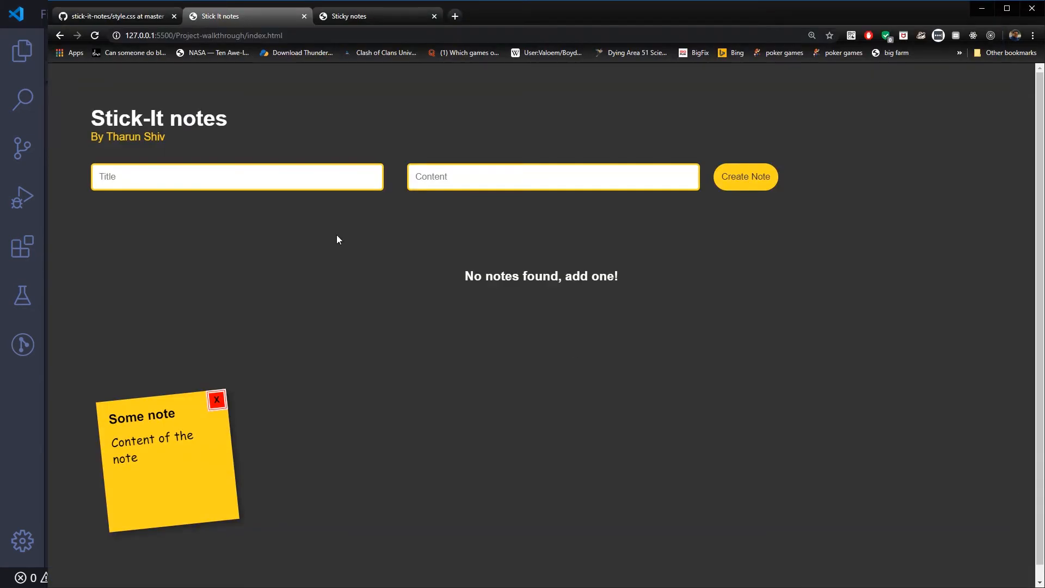
mouse_move(152, 362)
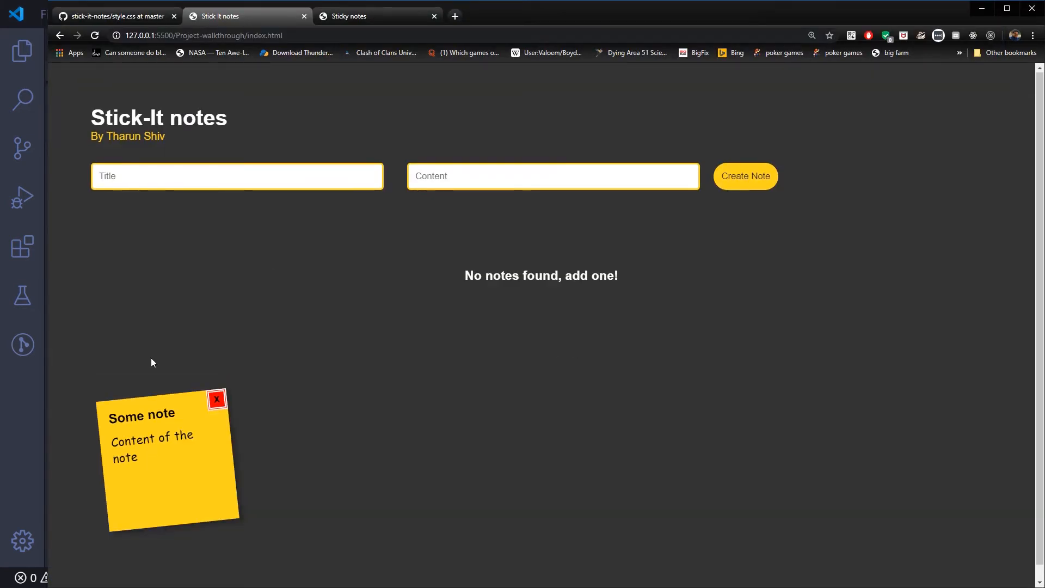
mouse_move(157, 282)
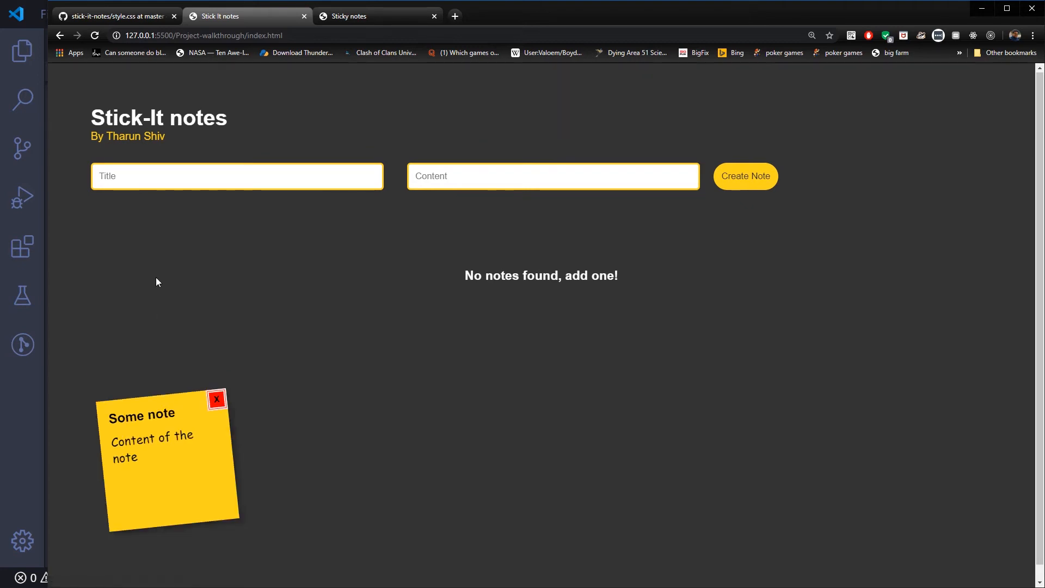
mouse_move(260, 214)
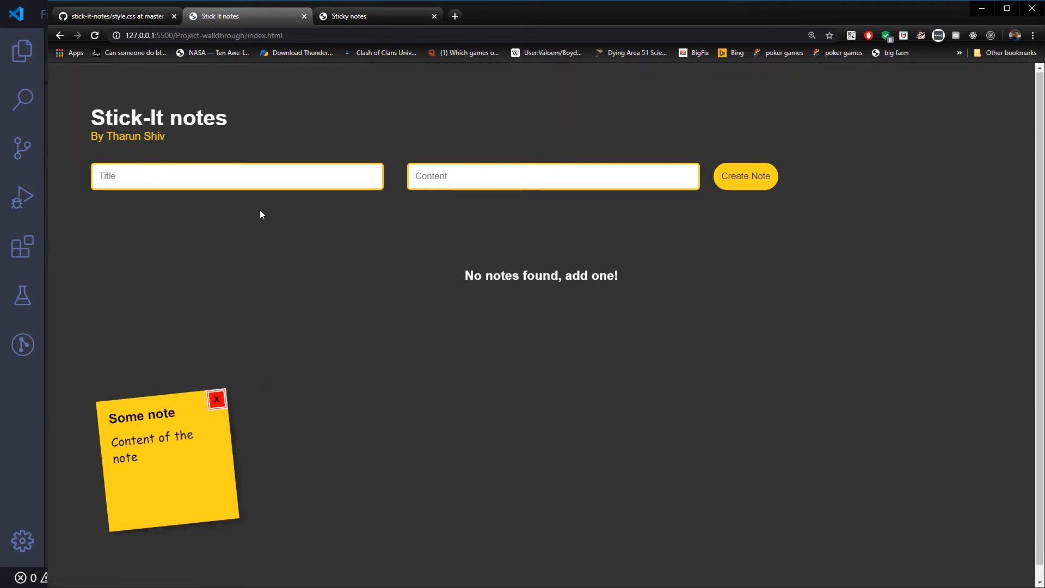
mouse_move(31, 127)
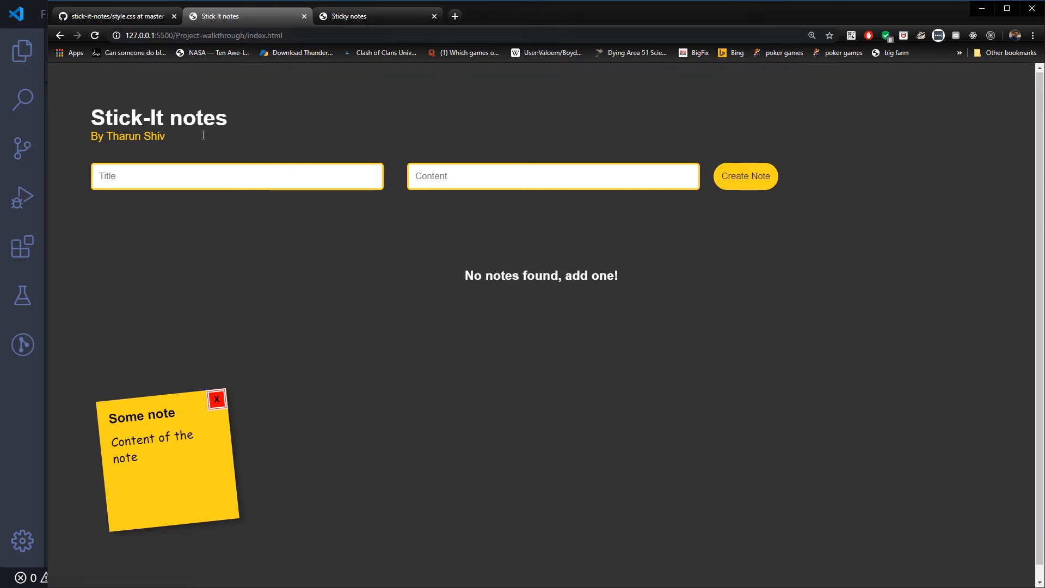
mouse_move(241, 403)
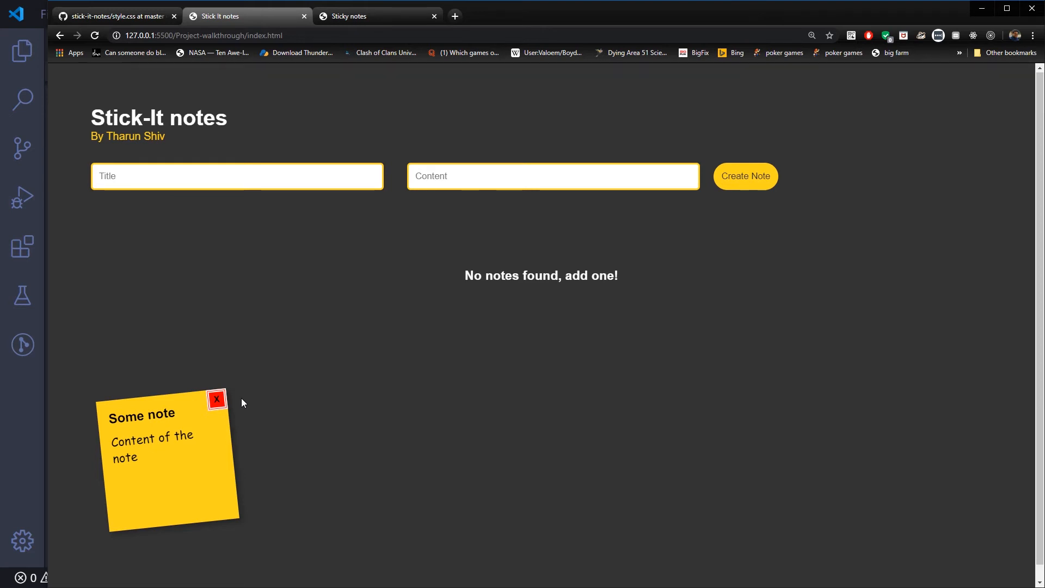
mouse_move(307, 432)
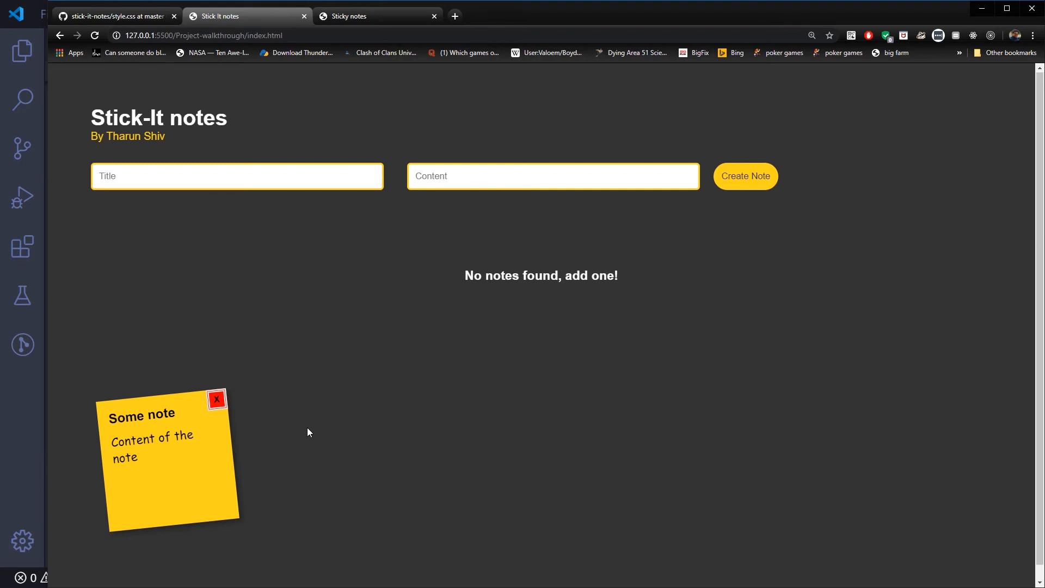
mouse_move(339, 158)
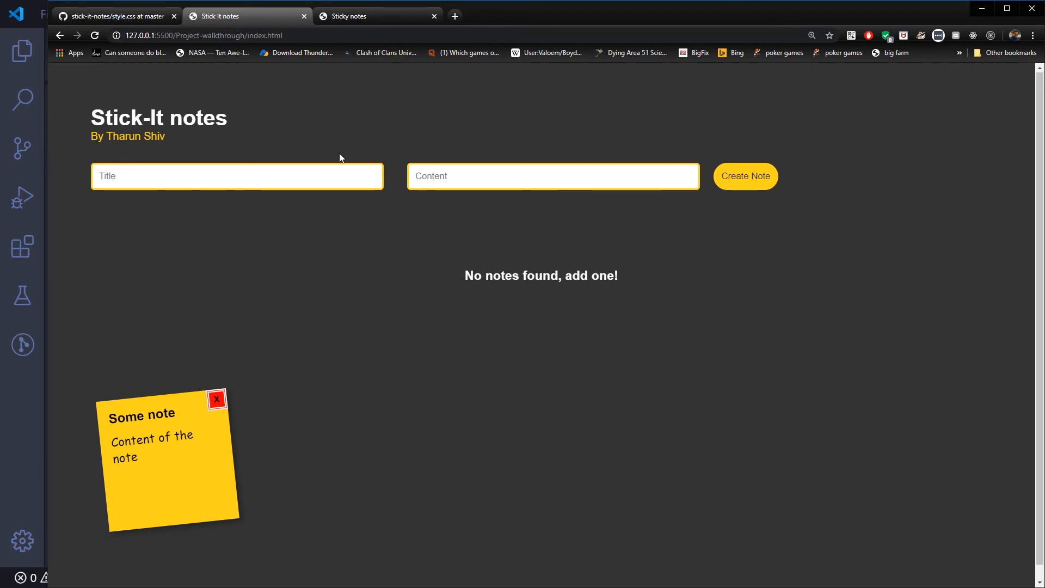
Step: Return from the Chrome Stick-It notes page to style.css in VS Code
click(113, 15)
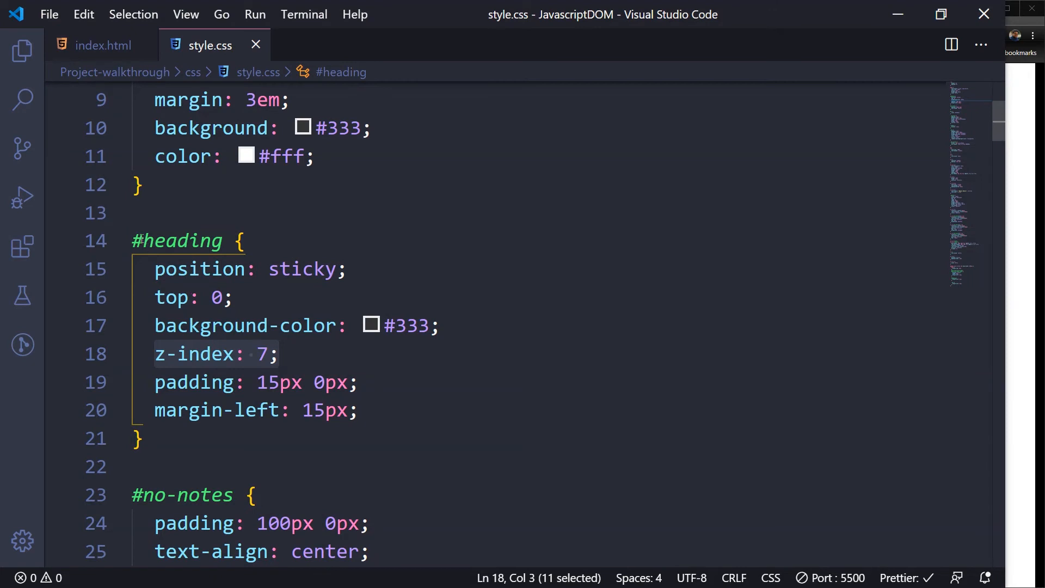
mouse_move(220, 409)
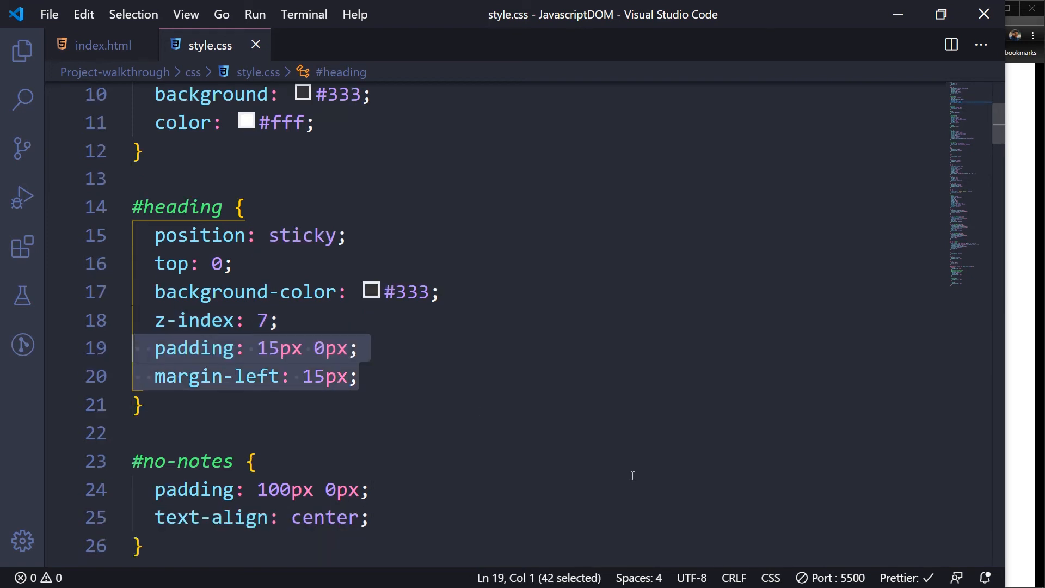
scroll(down, 3)
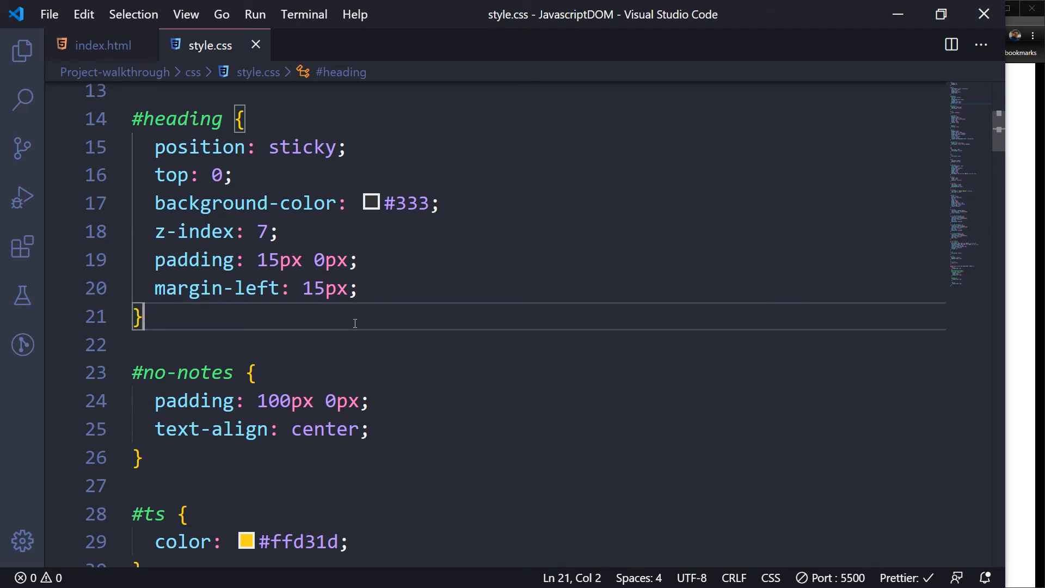
mouse_move(218, 288)
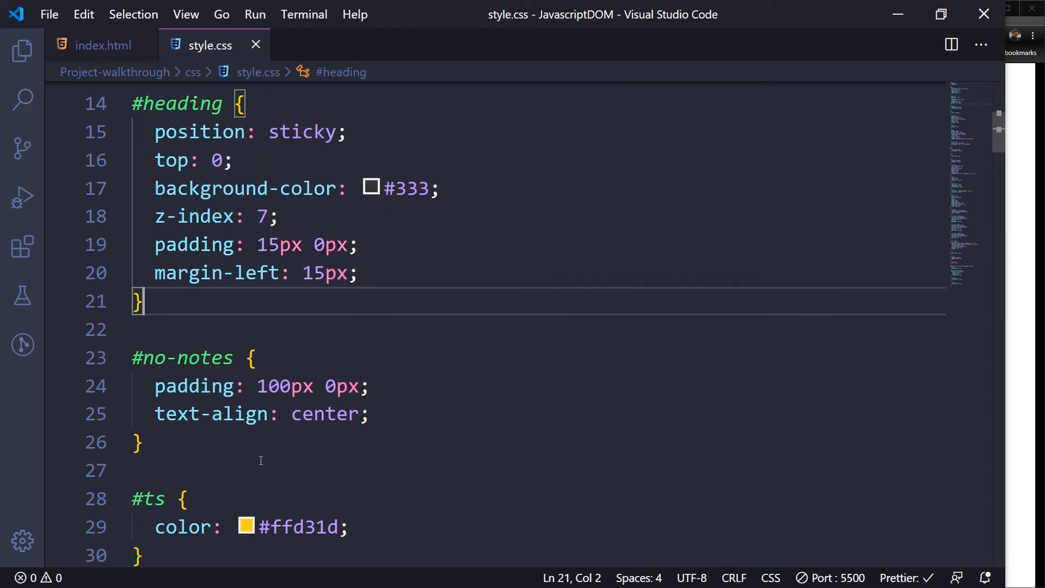
drag(133, 329, 142, 442)
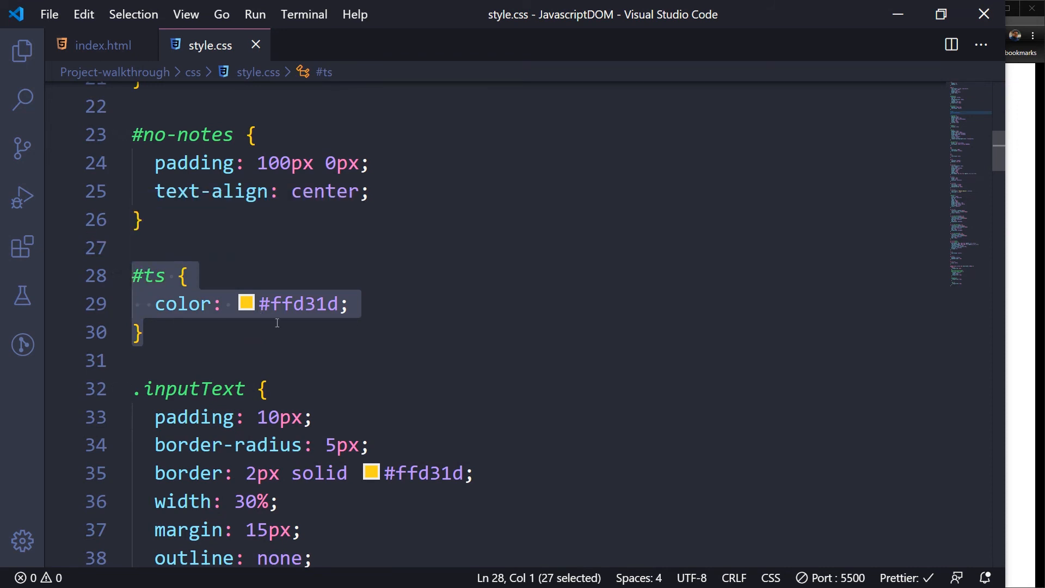
scroll(down, 3)
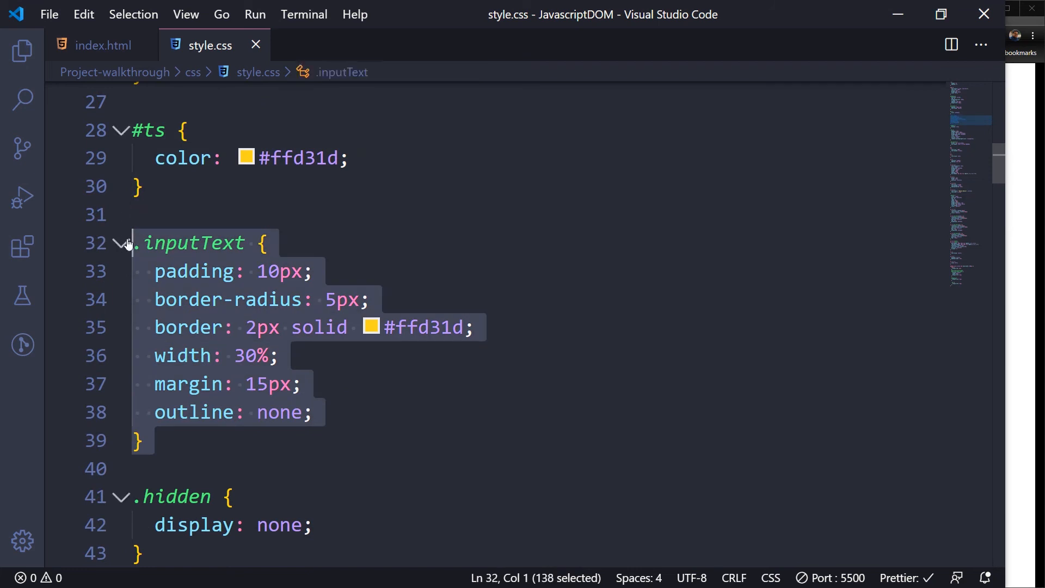
mouse_move(1013, 320)
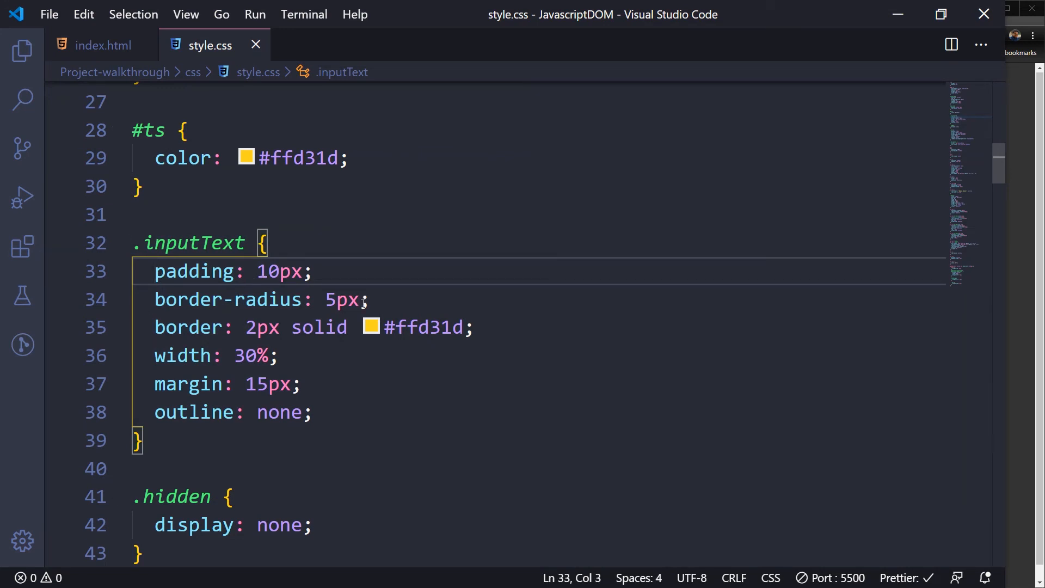
mouse_move(158, 337)
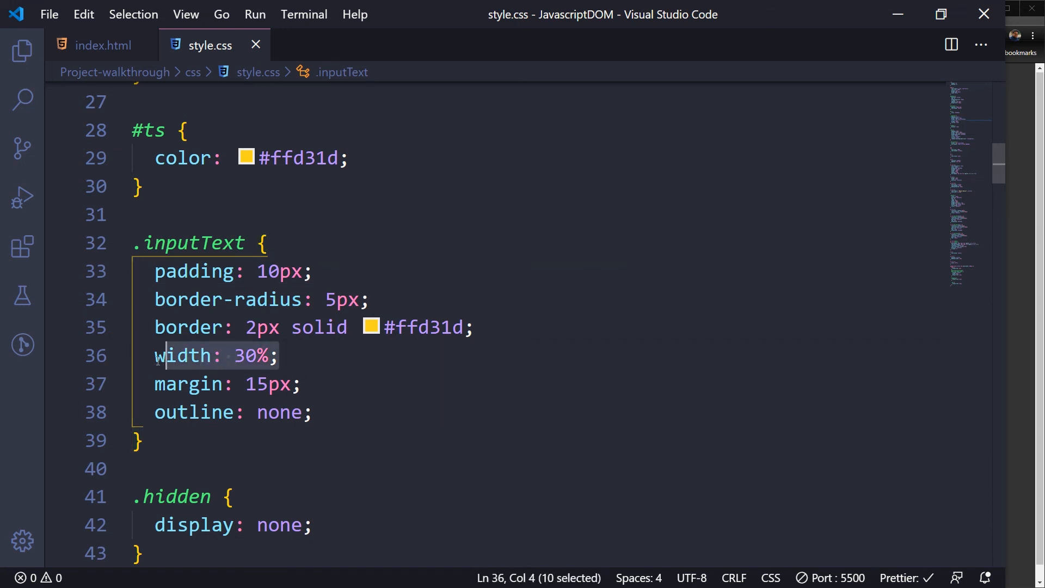
double_click(188, 383)
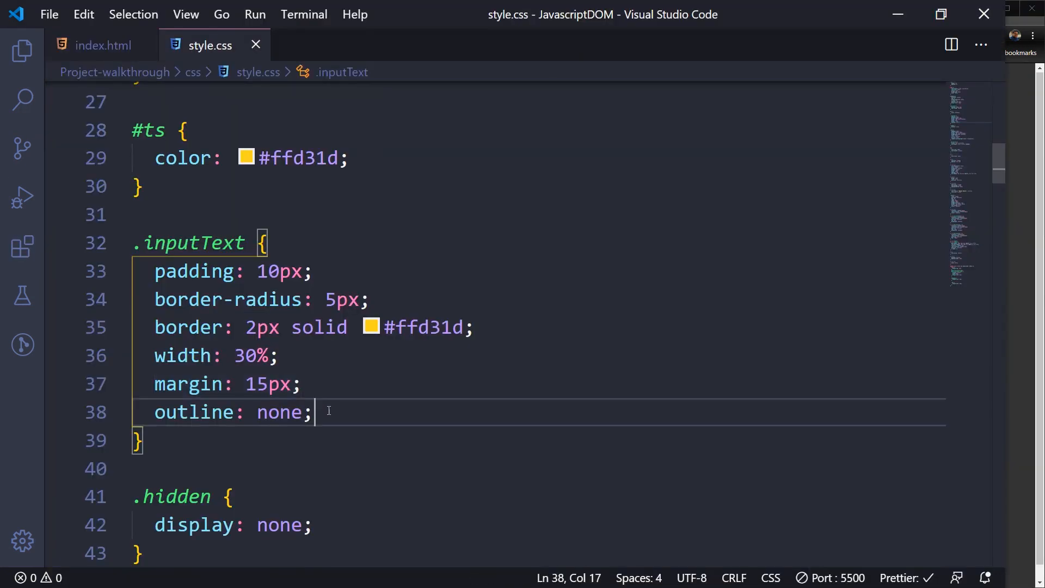
drag(311, 412, 154, 412)
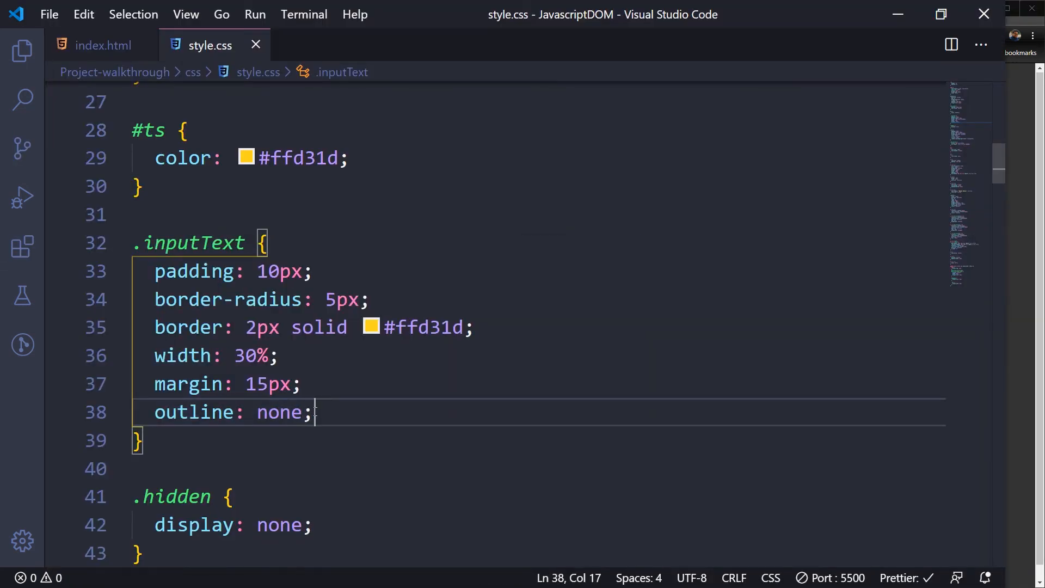
Step: Comment out outline: none, save, and focus the Title field to show its outline
key(Ctrl+/)
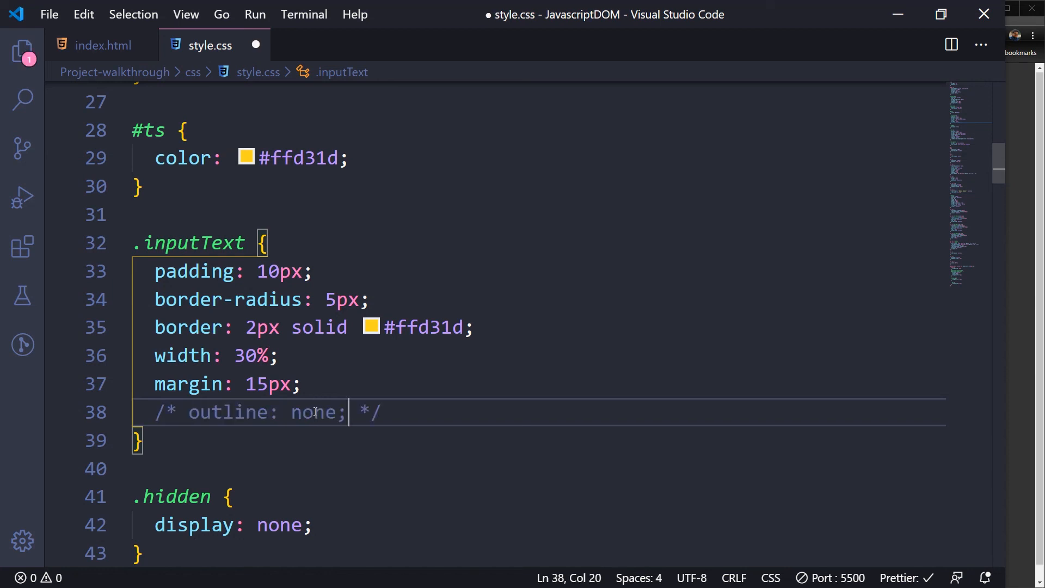
key(ctrl+s)
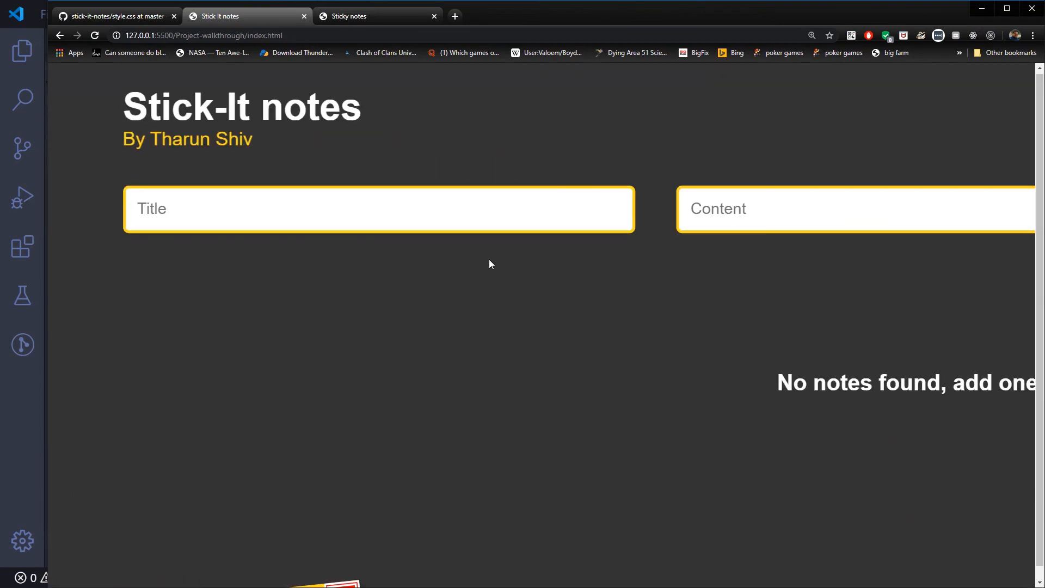
click(379, 209)
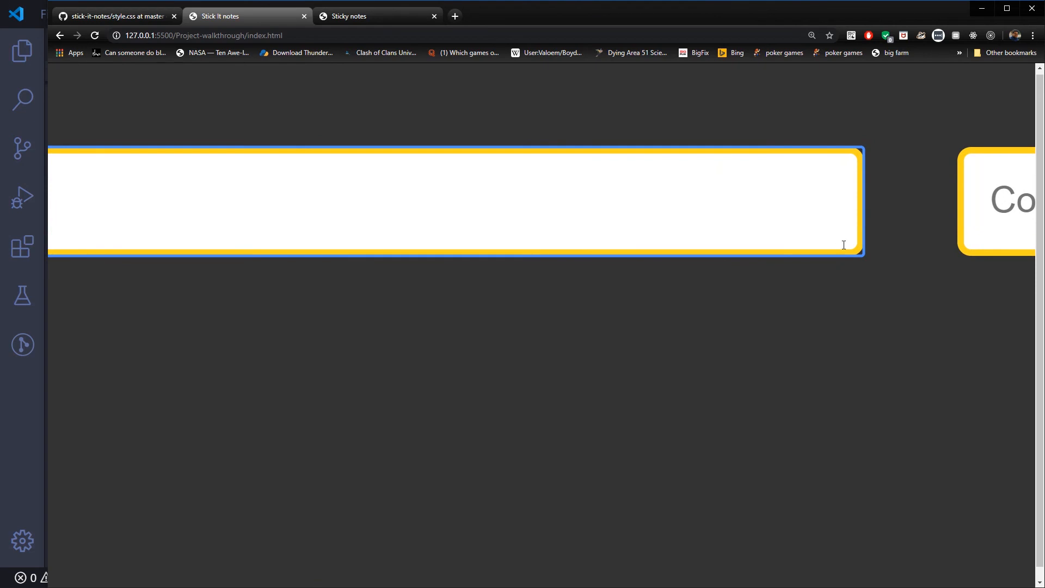
mouse_move(38, 427)
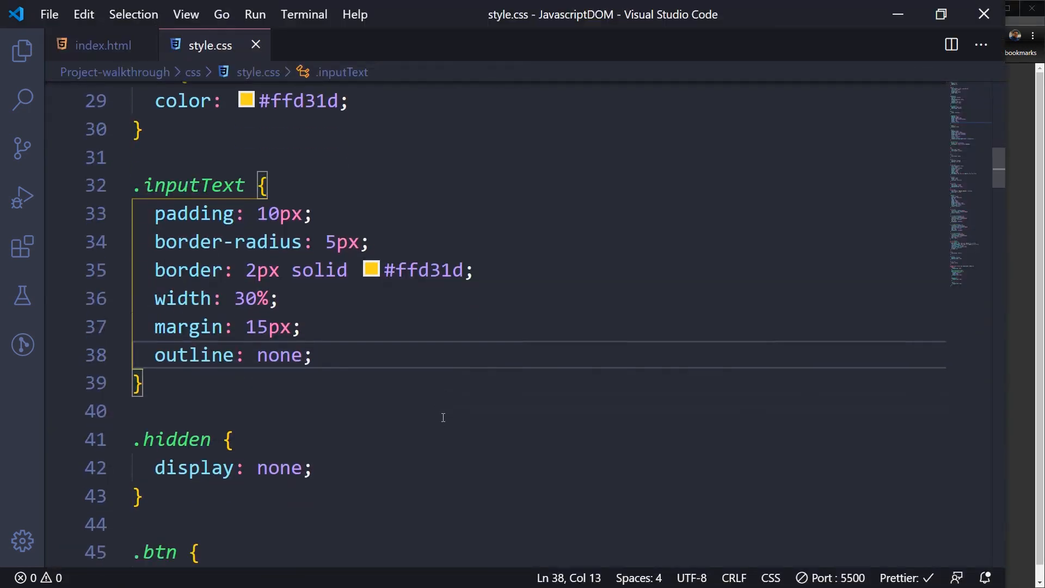
Step: Highlight the .hidden rule in style.css, then switch to index.html
scroll(down, 3)
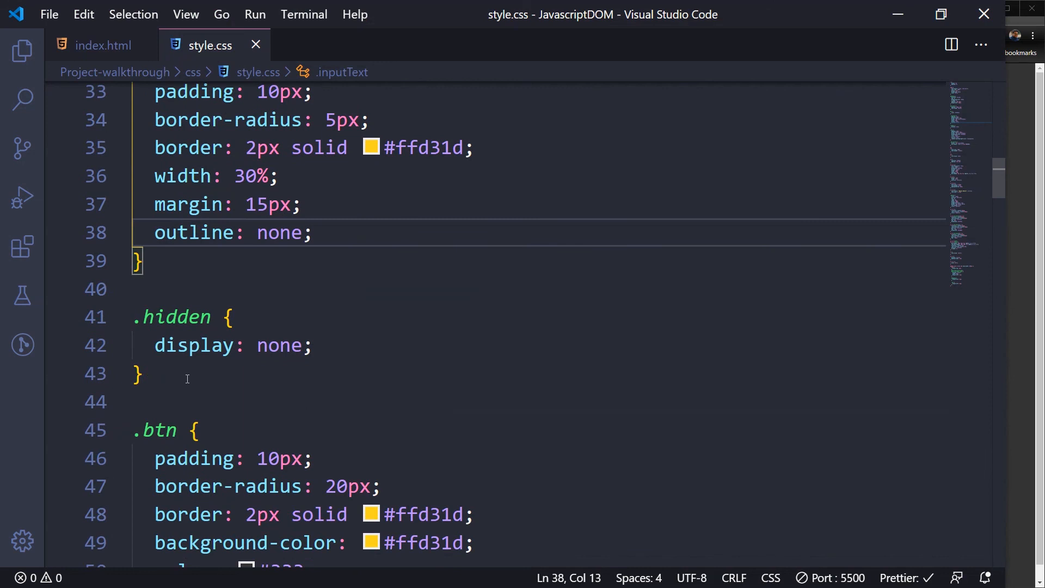
drag(134, 317, 140, 374)
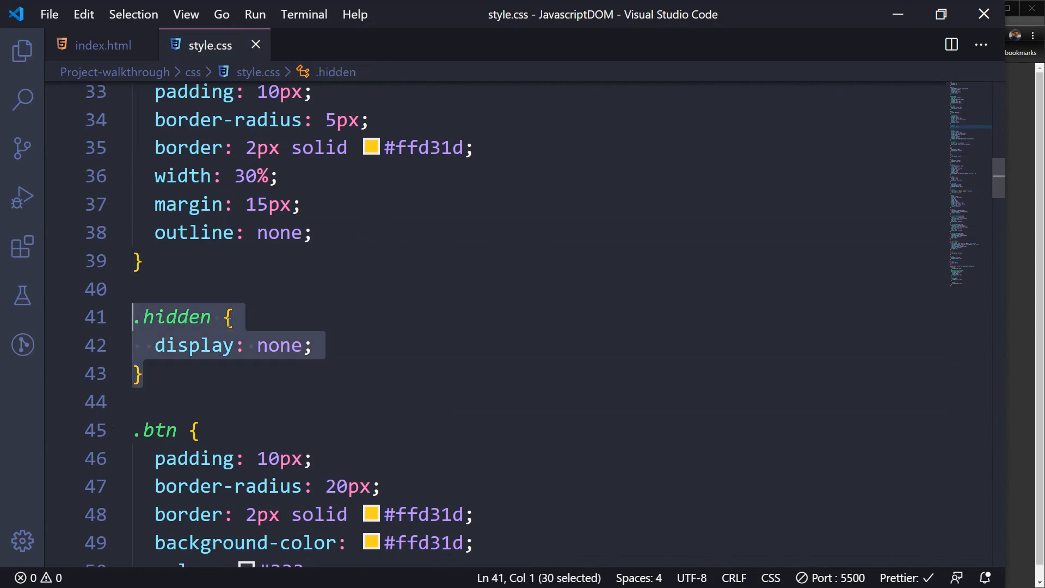
click(104, 45)
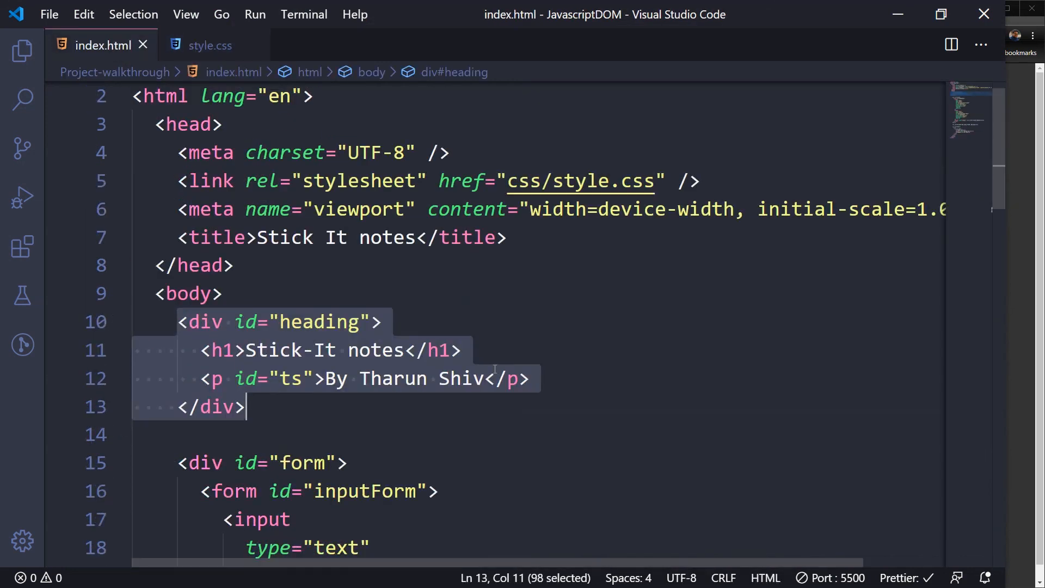
Step: Show the Stick It notes tab in Chrome again
click(211, 44)
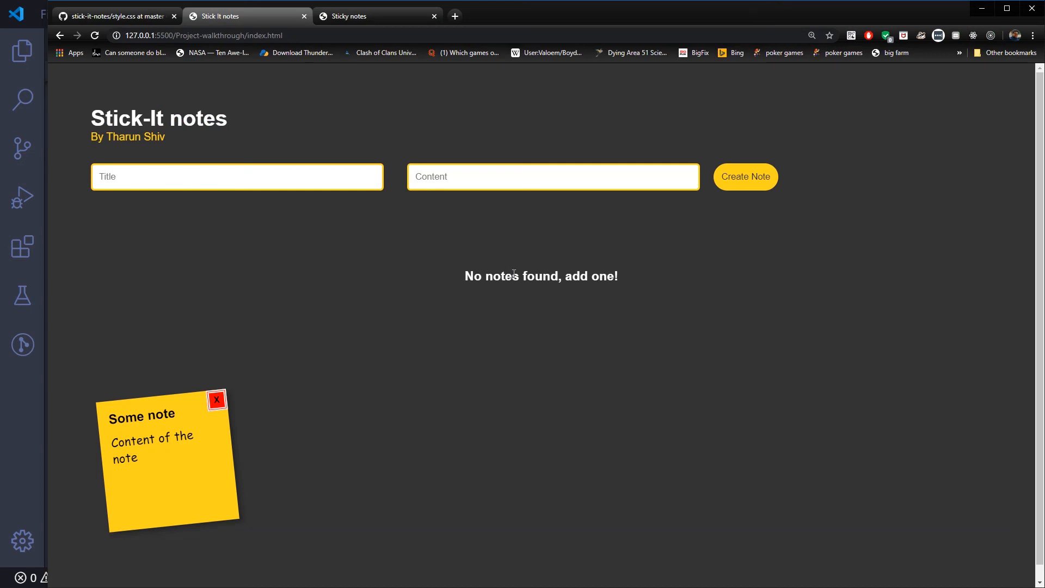
mouse_move(577, 288)
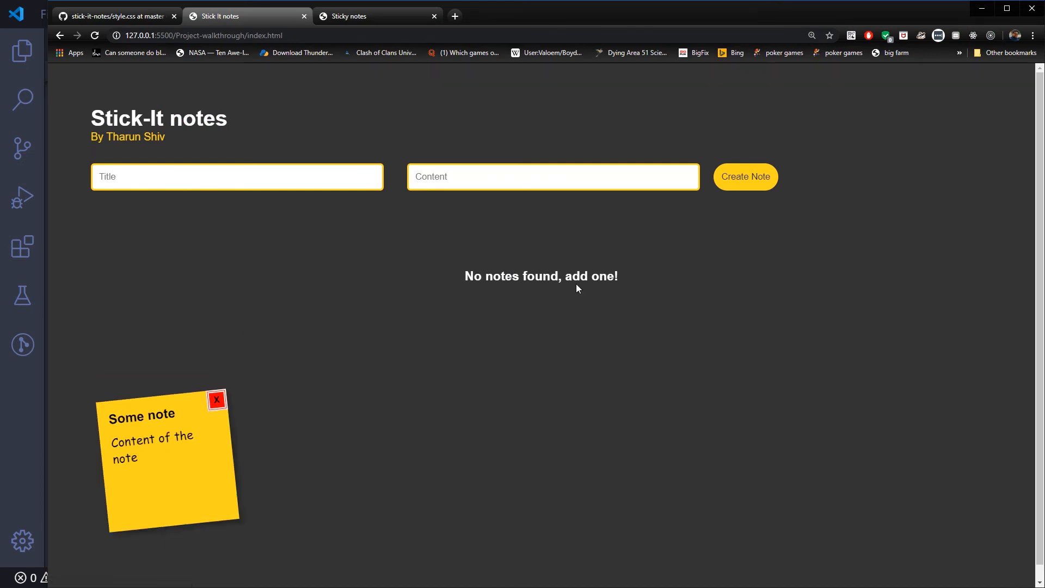